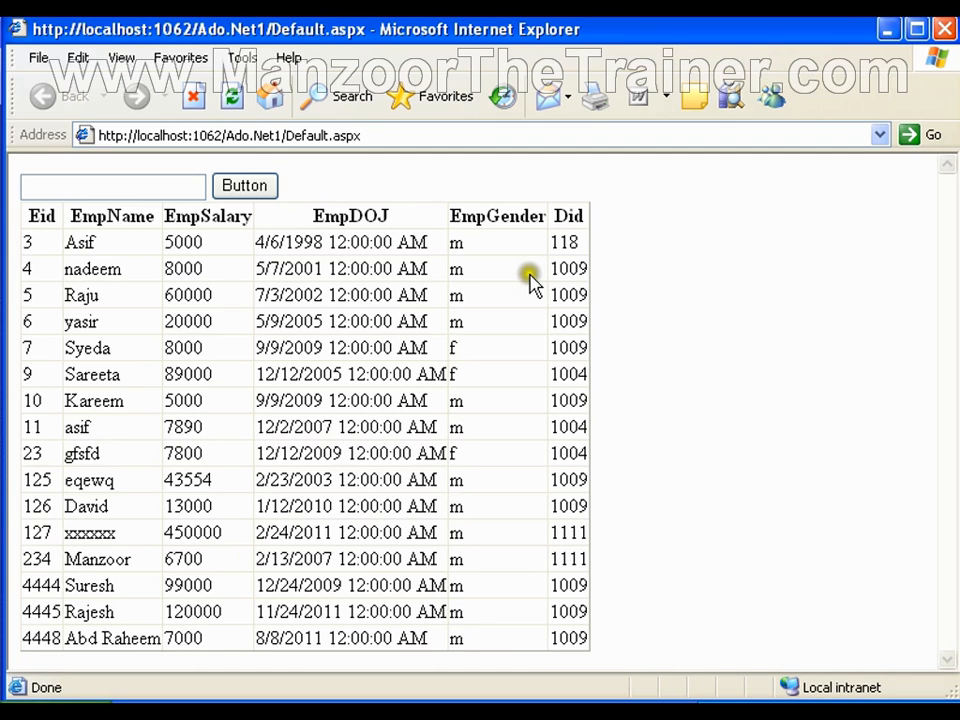
Step: Enter department 1009 in the filter box and submit; the employee grid stays unfiltered
text(1)
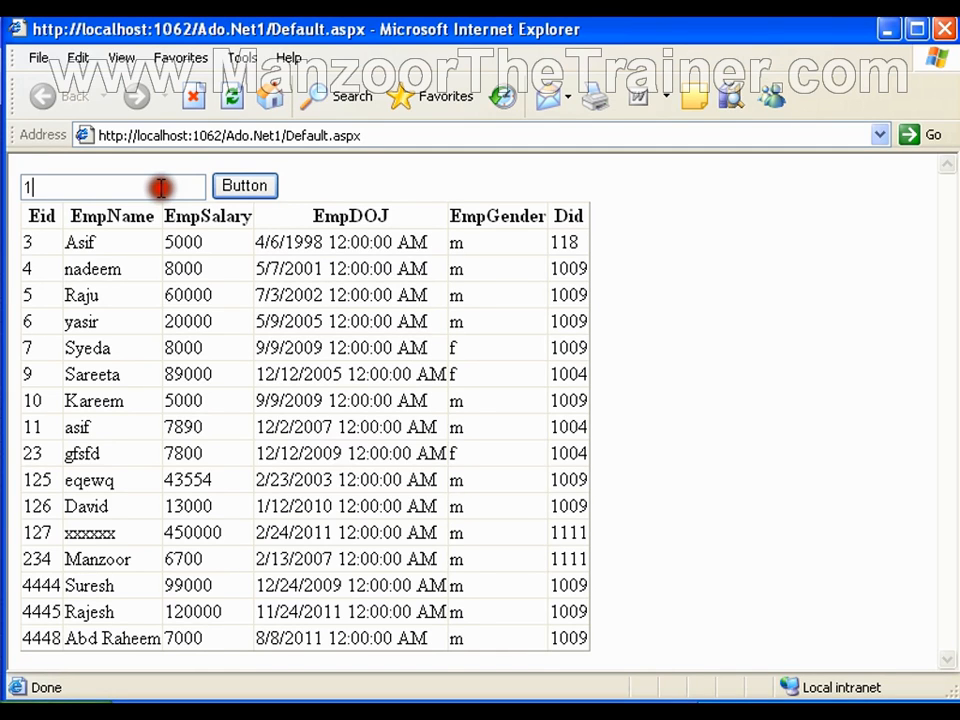
text(009)
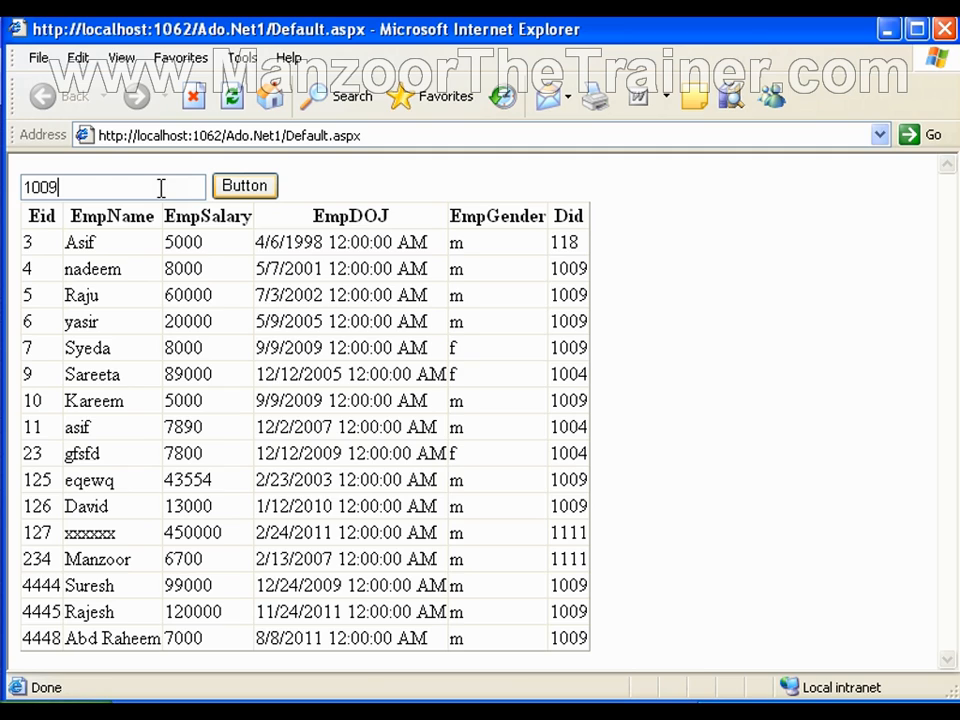
click(244, 186)
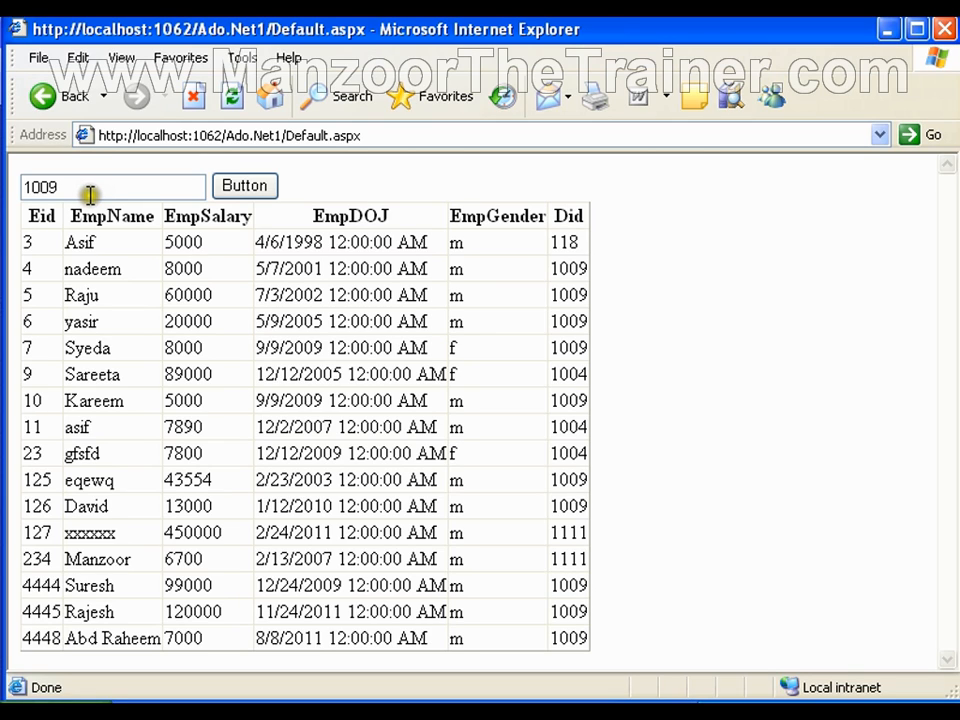
mouse_move(30, 240)
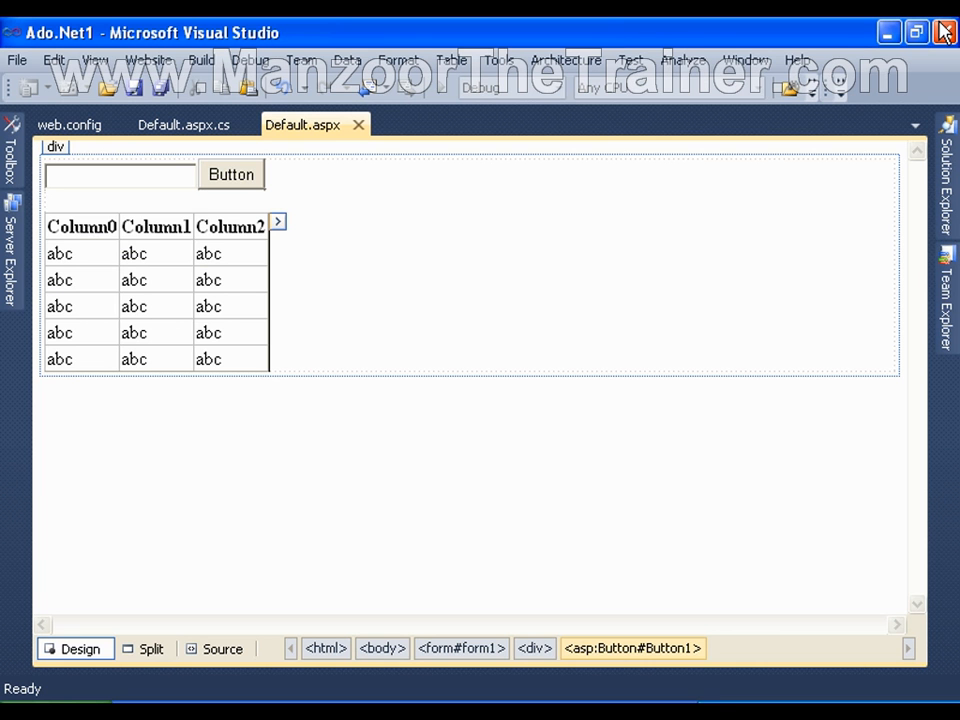
Step: In Default.aspx.cs, start an if(!IsPostBack) check in Page_Load and save the file
click(232, 174)
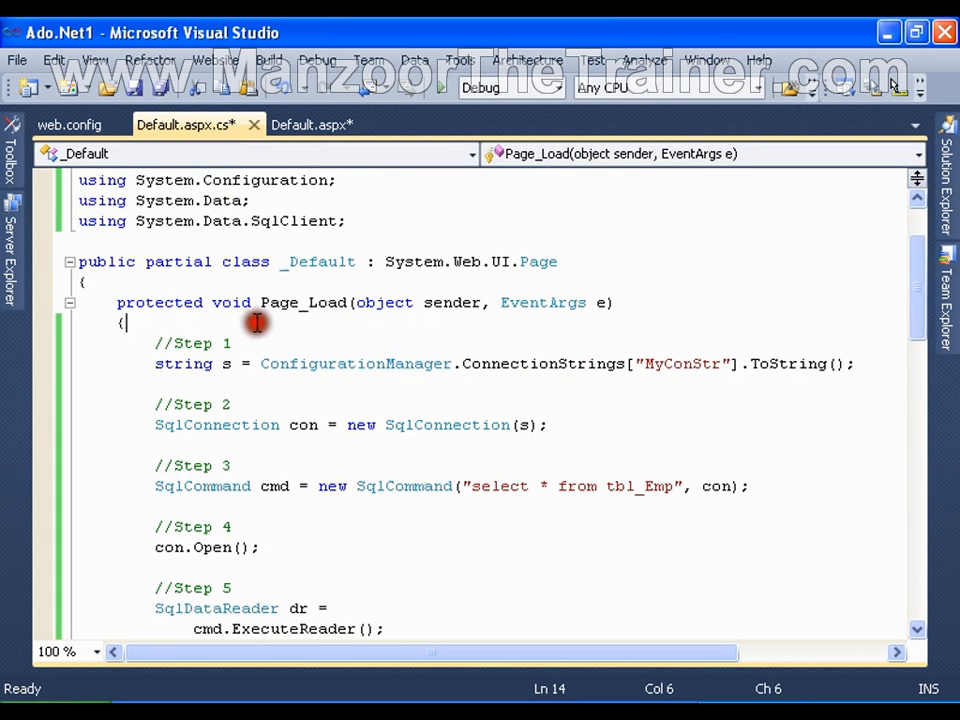
text(if)
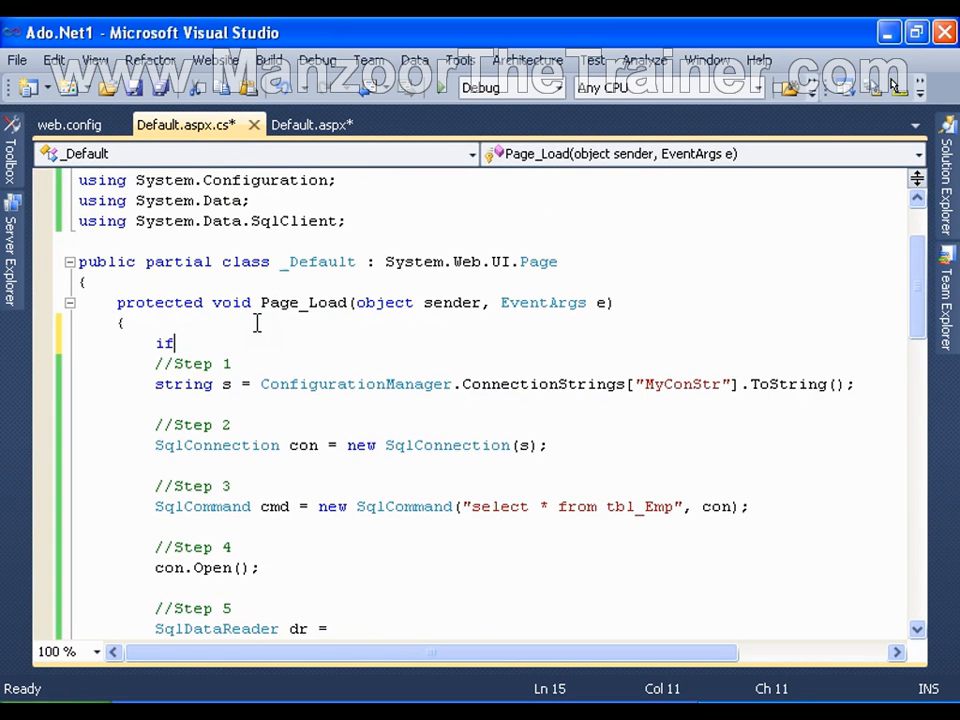
text(()
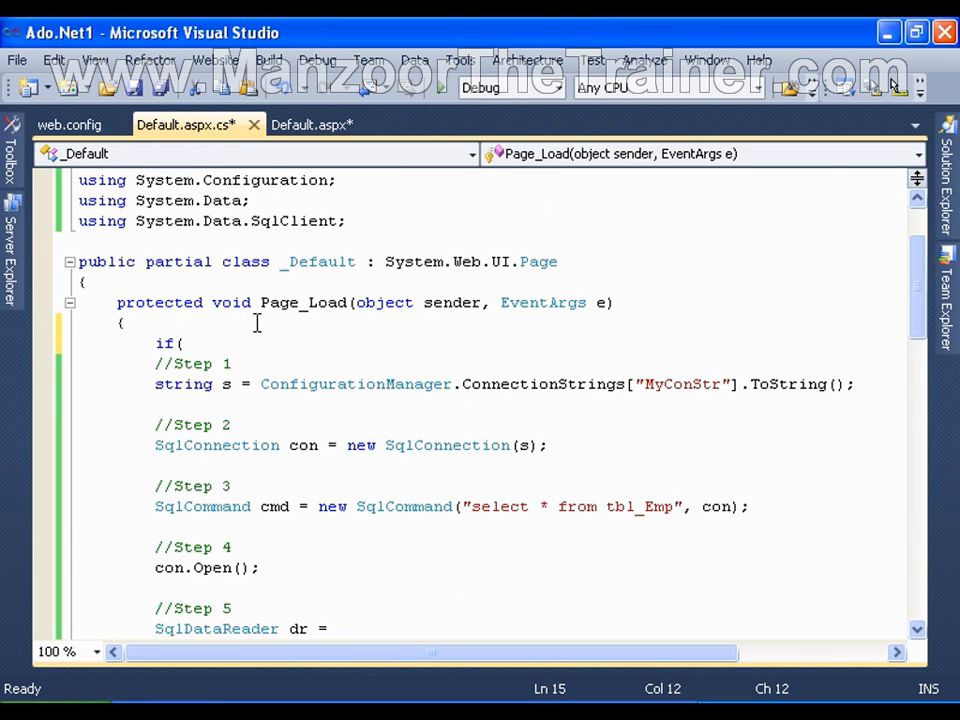
text(!is)
text(})
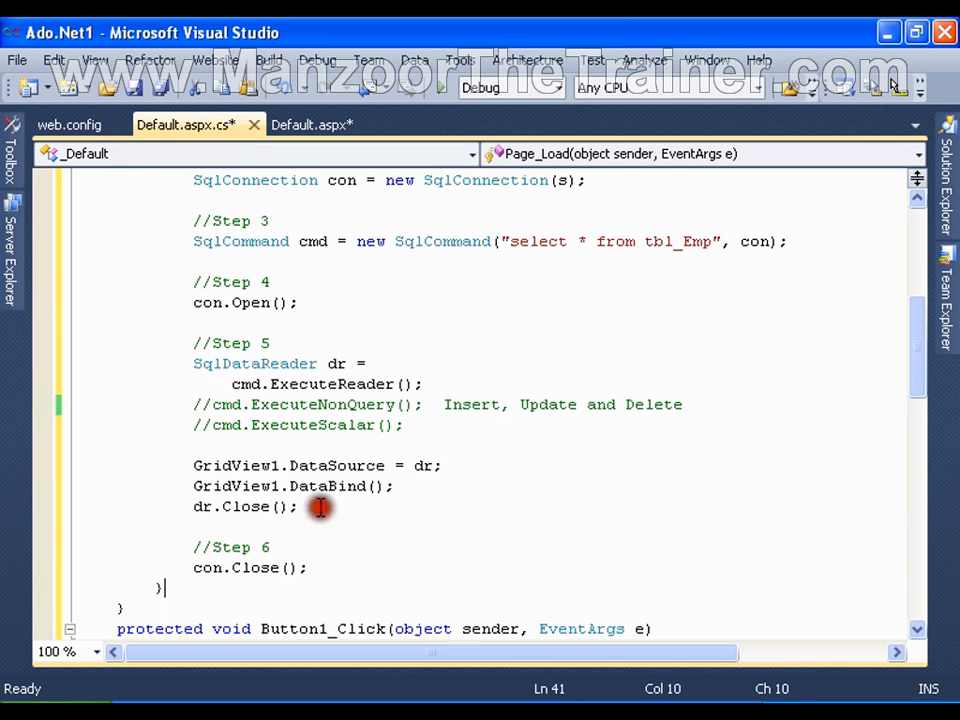
key(ctrl+s)
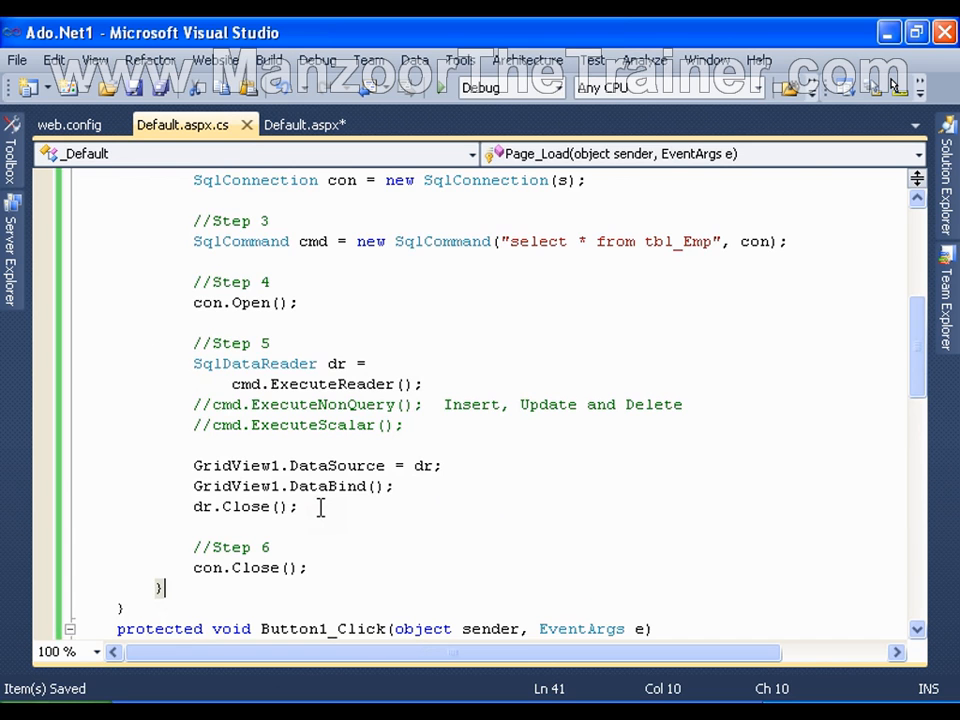
Step: Change Button1_Click's SqlCommand to "select * from tbl_Emp where Did=" + TextBox1.Text
scroll(down, 3)
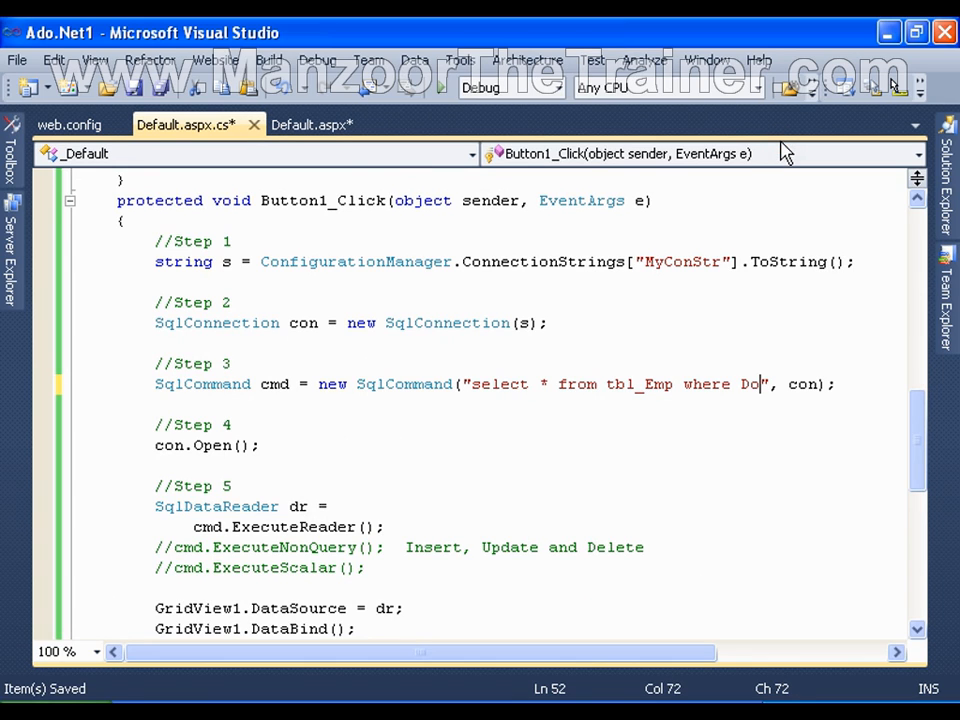
text(id=)
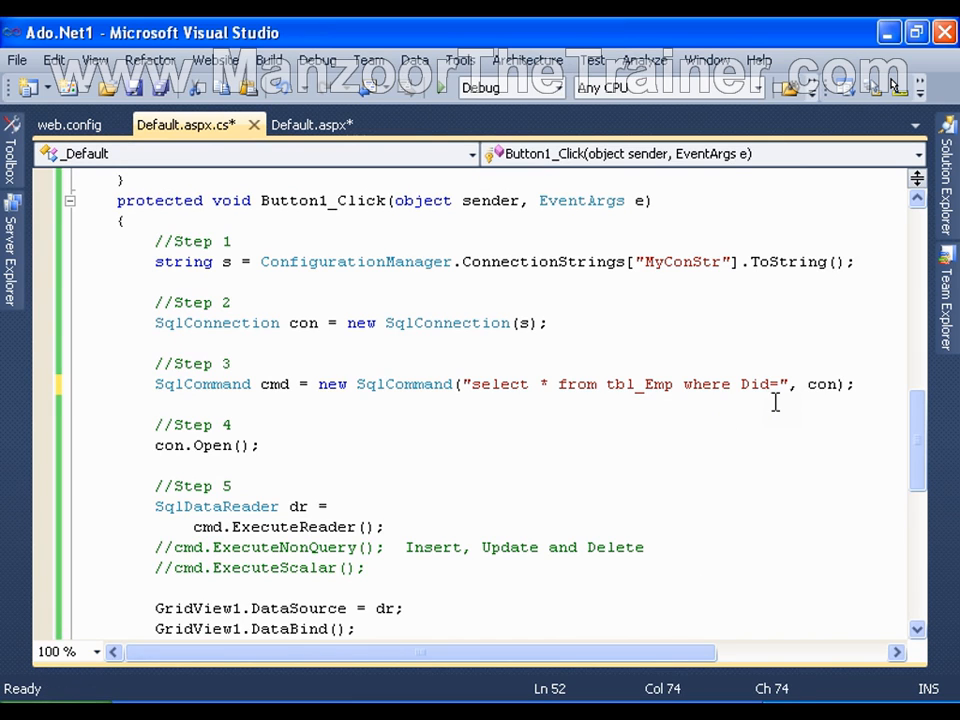
text(+)
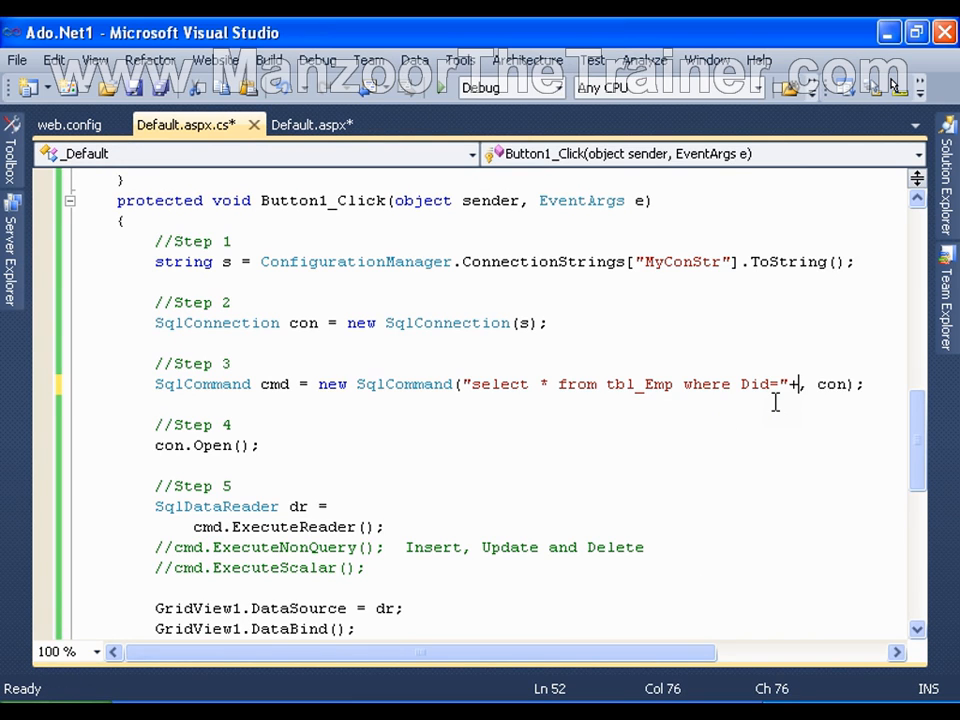
text(text)
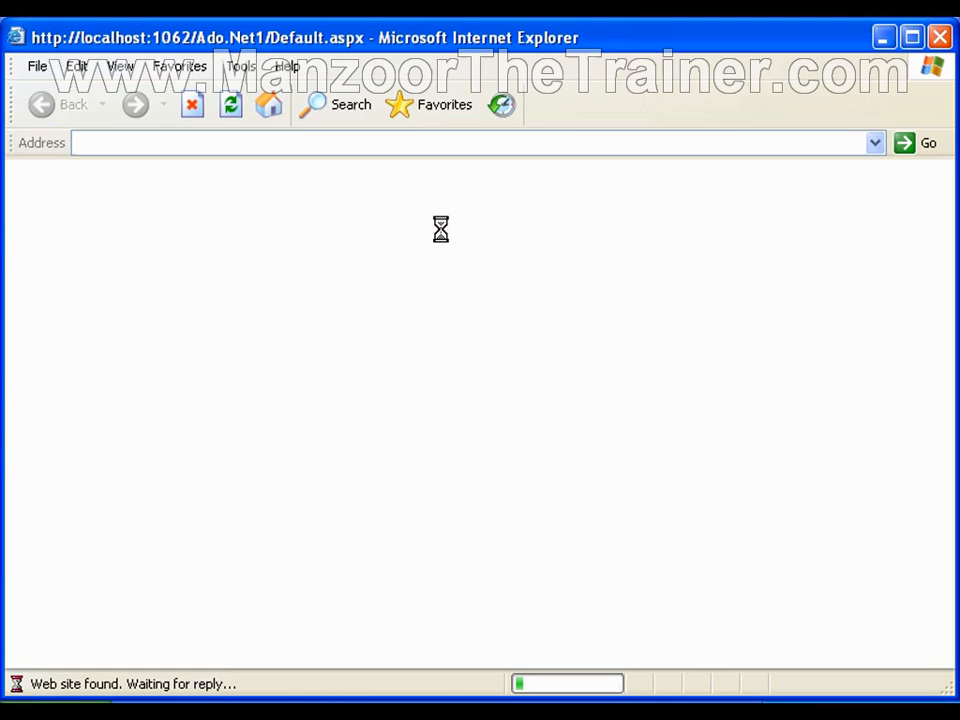
mouse_move(444, 236)
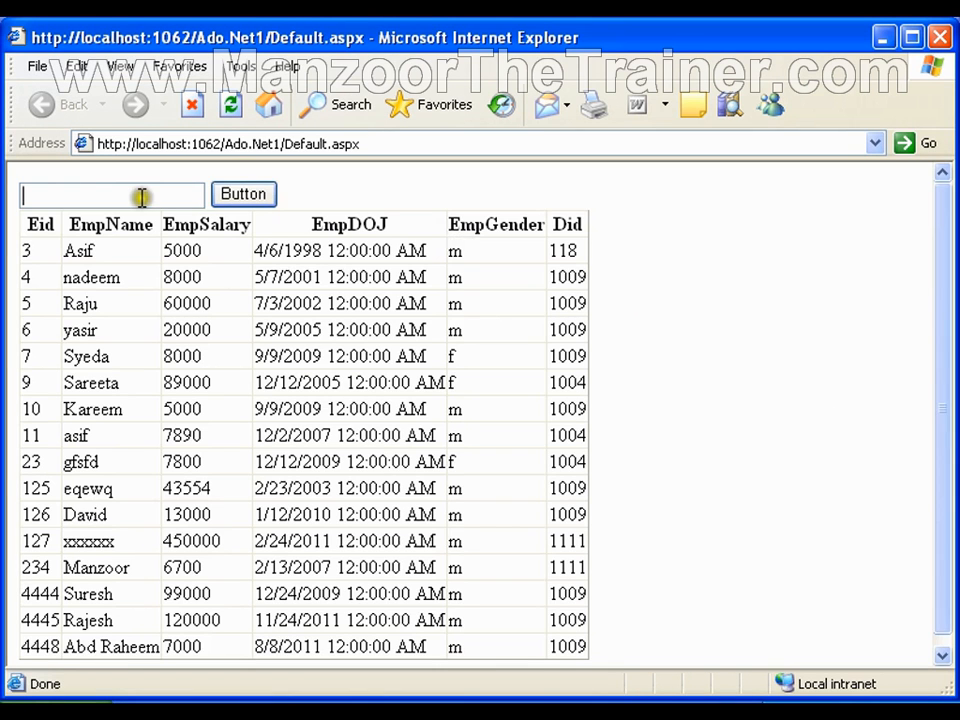
Step: Filter the employee list to department 1009, which now lists only Did 1009 rows
text(1009)
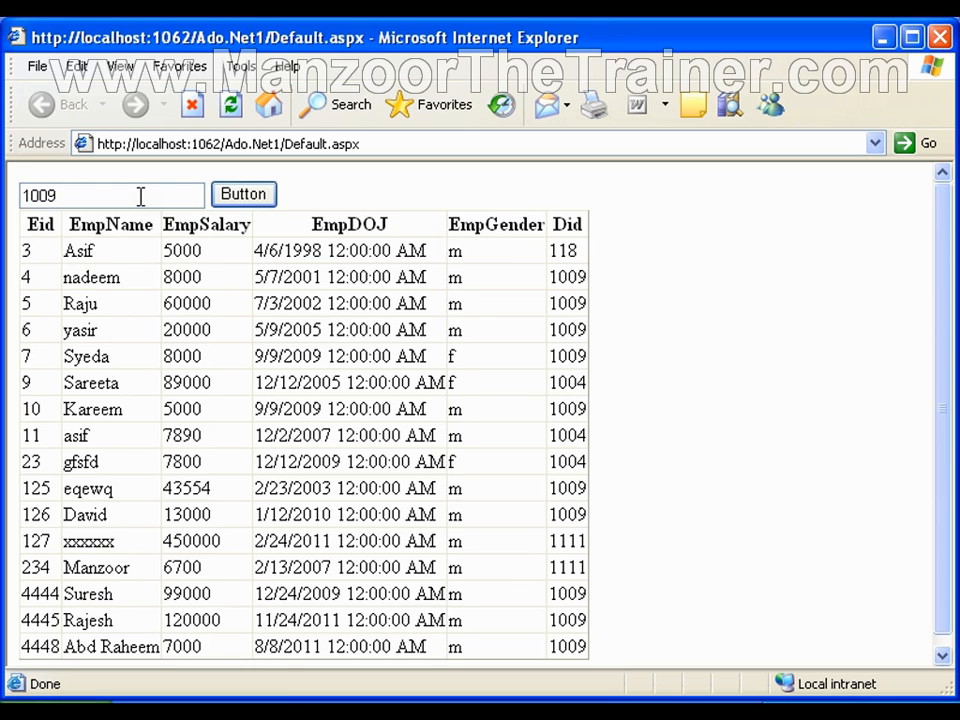
click(244, 194)
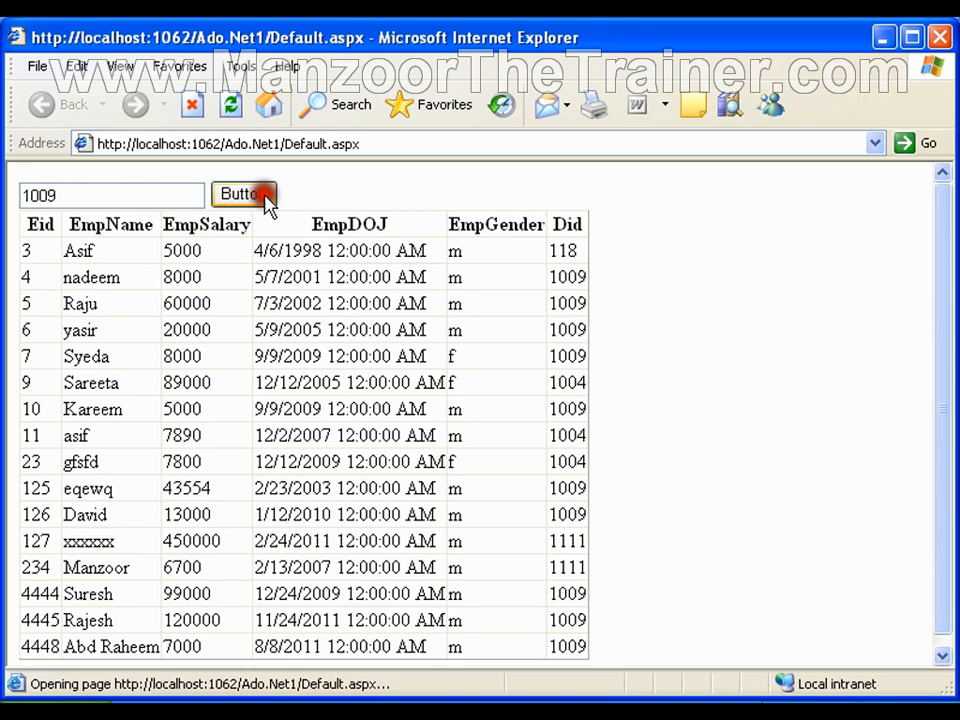
click(244, 192)
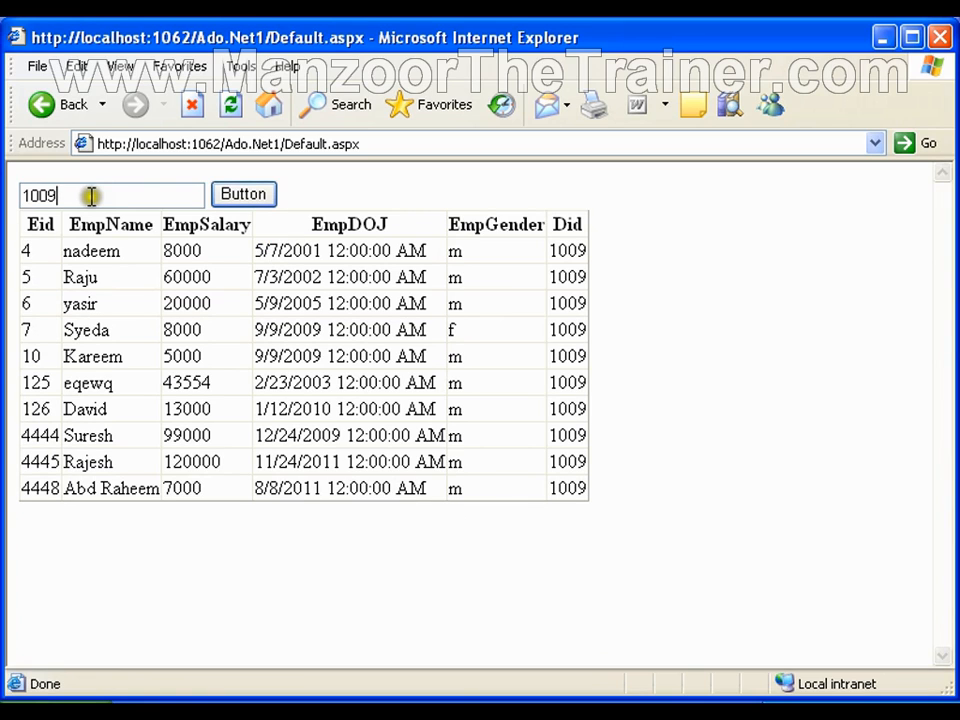
Step: Try departments 1001 and 1004 in turn, submitting each filter
text(1001)
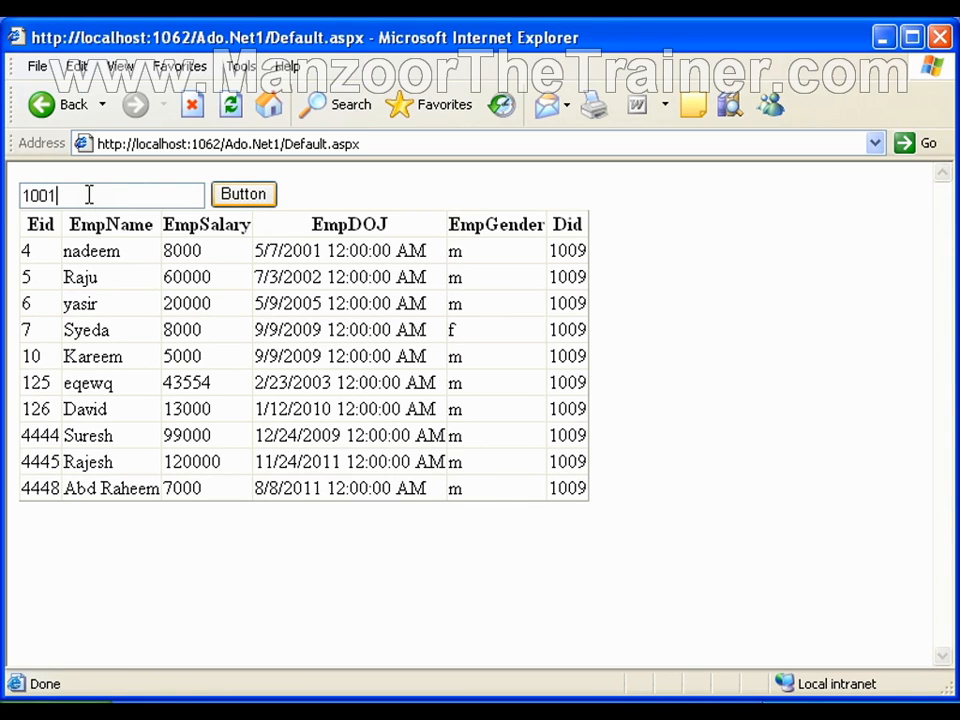
click(244, 192)
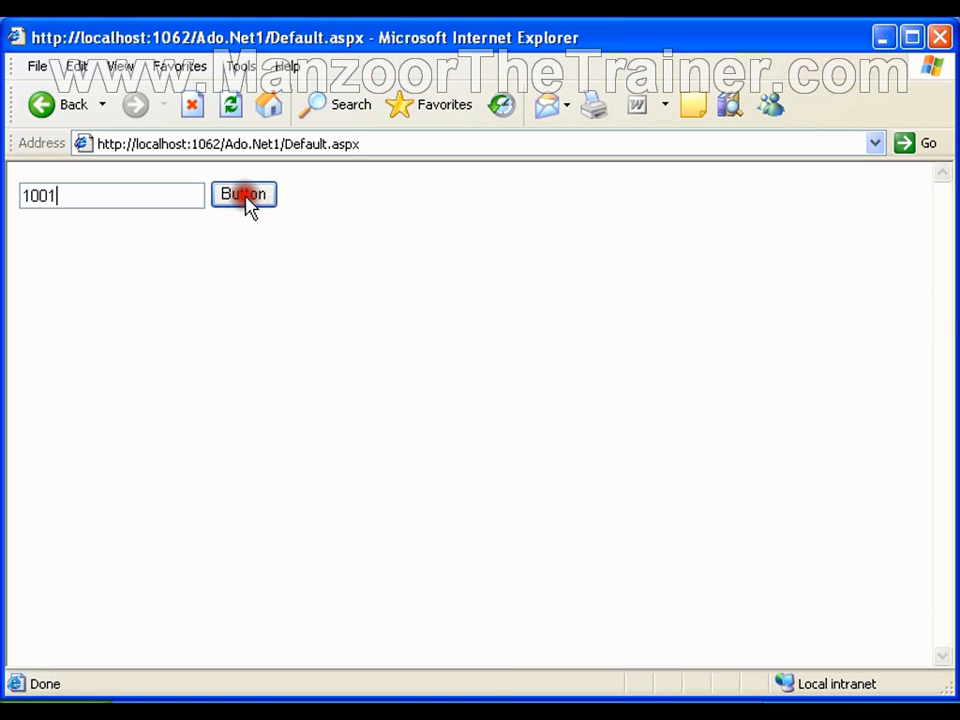
text(1004)
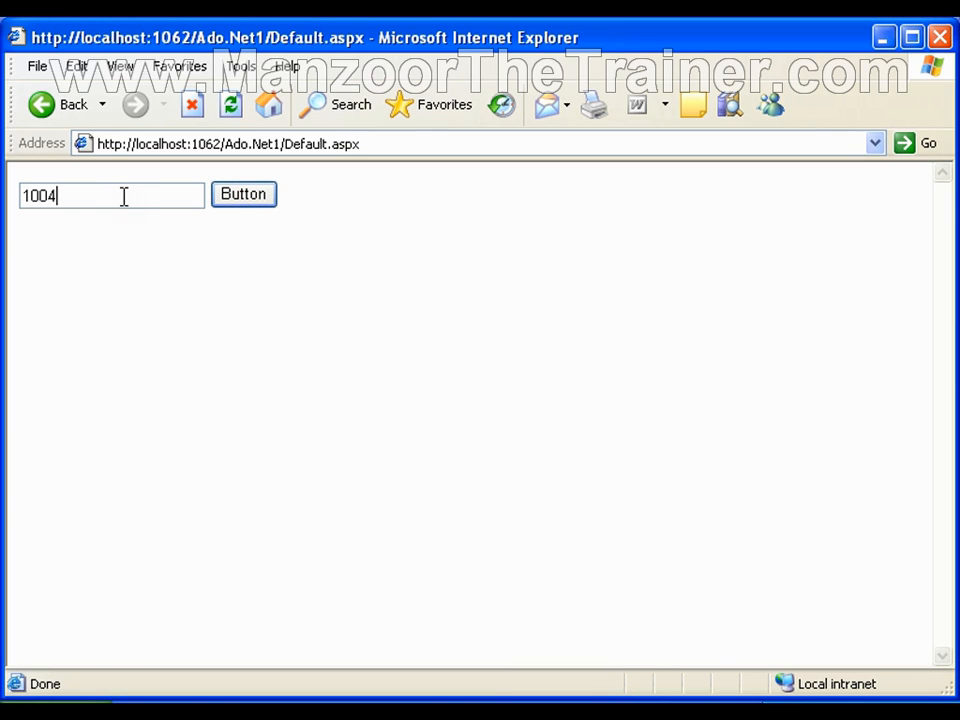
click(244, 192)
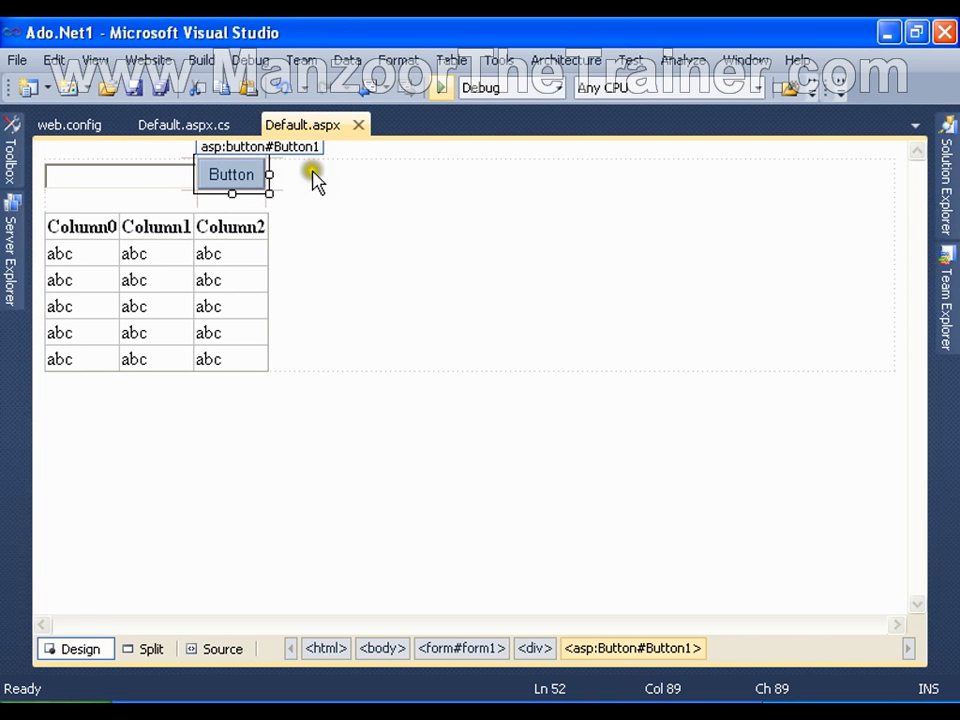
Step: From Server Explorer's Data Connections, show tbl_Security's table data with its delete and update records
click(12, 164)
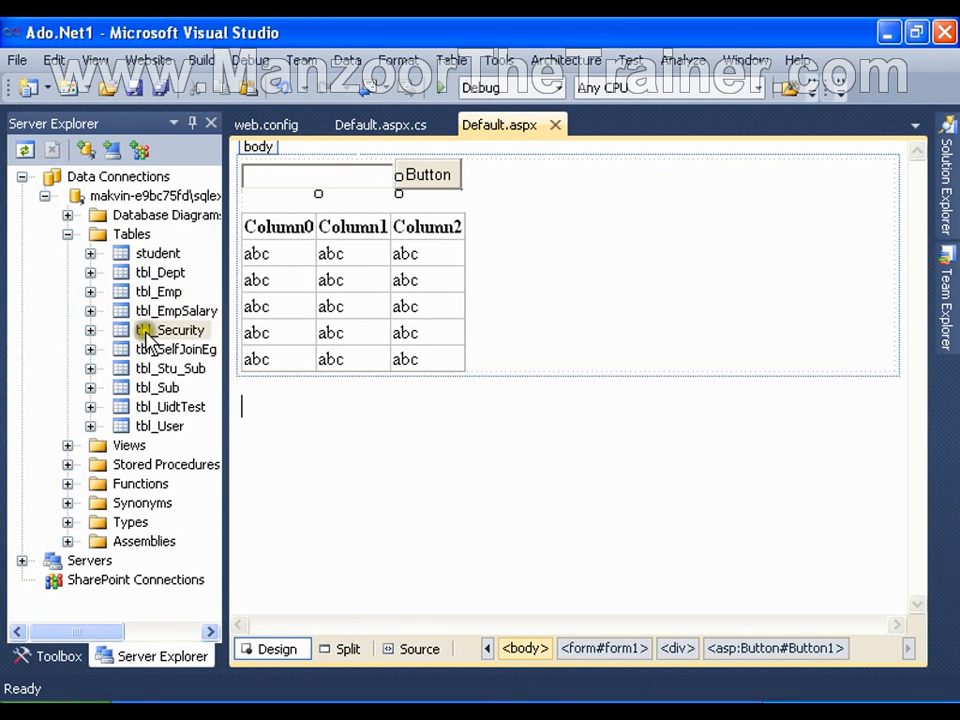
click(178, 330)
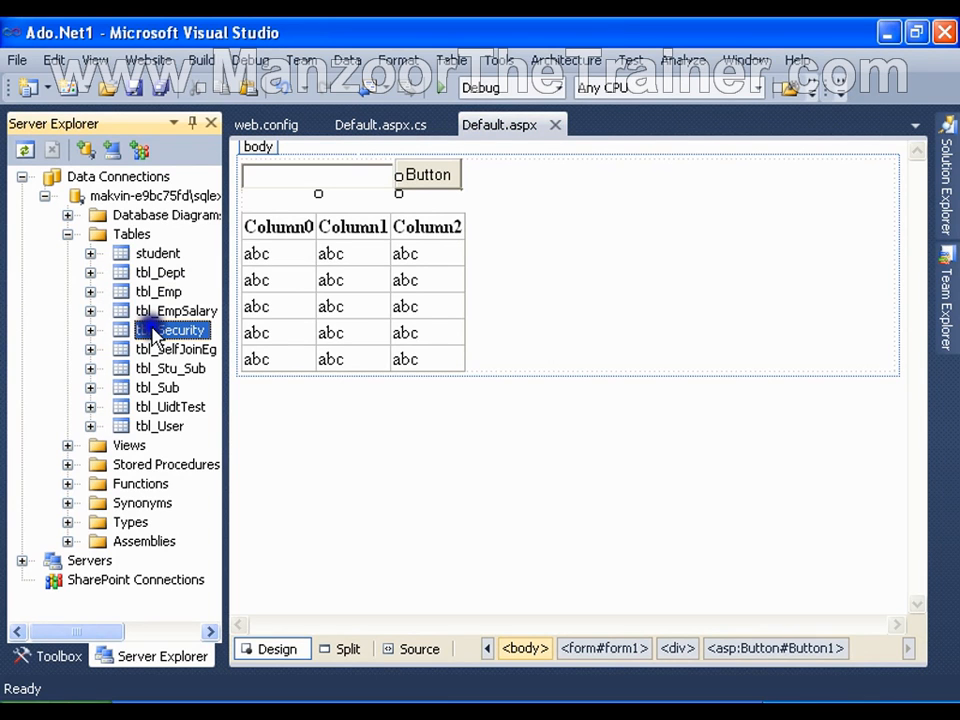
double_click(172, 330)
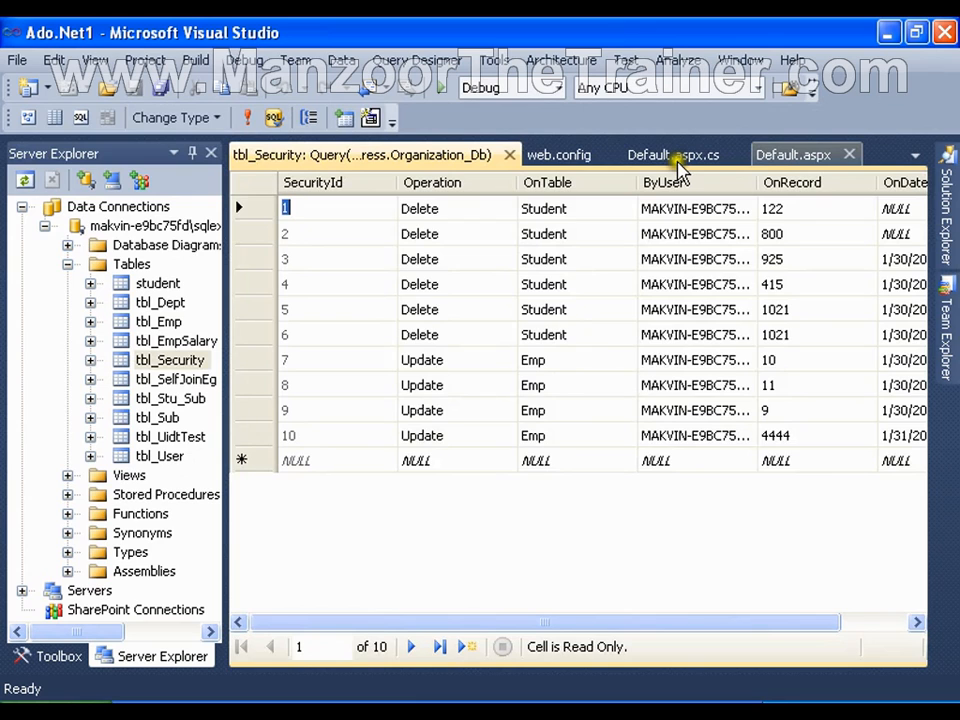
mouse_move(170, 360)
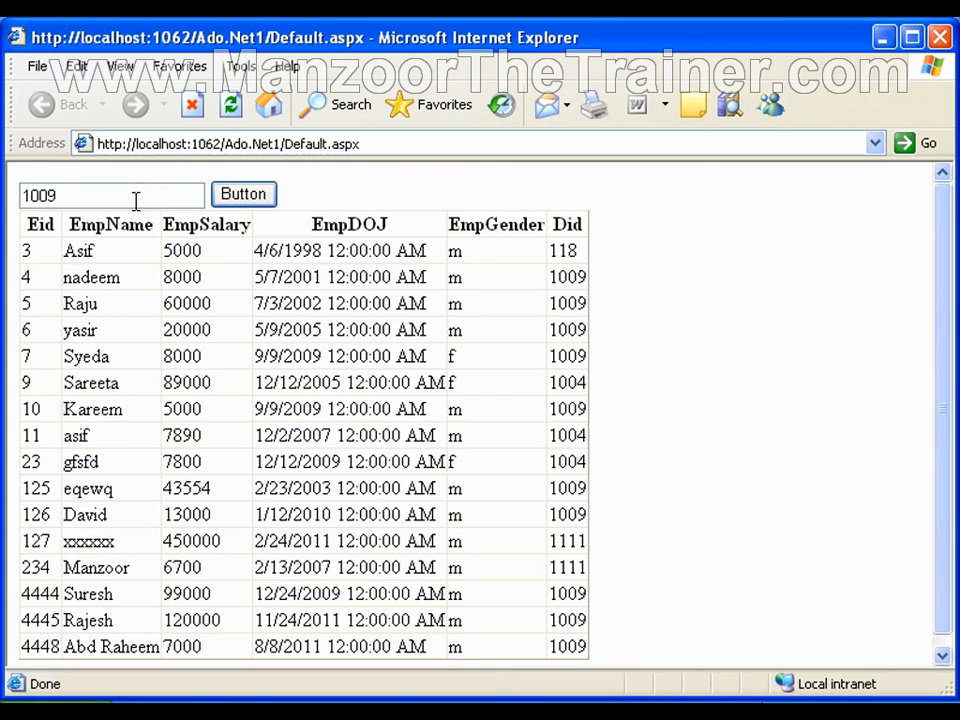
Step: Append ';delete from tbl_Security' after 1009 in the filter box and submit it
text(;)
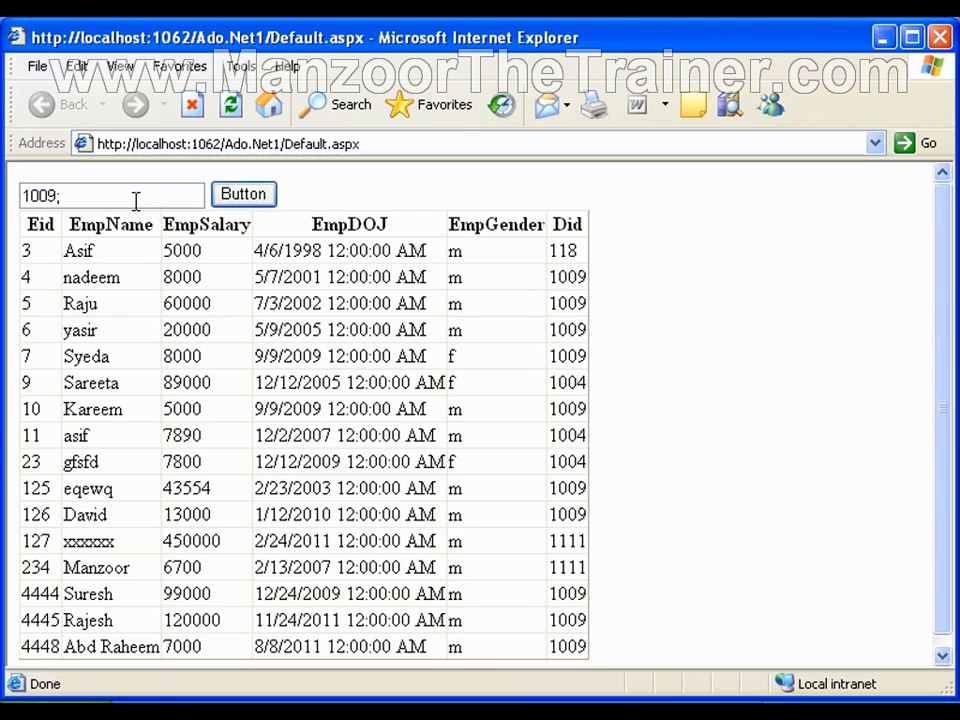
text(de)
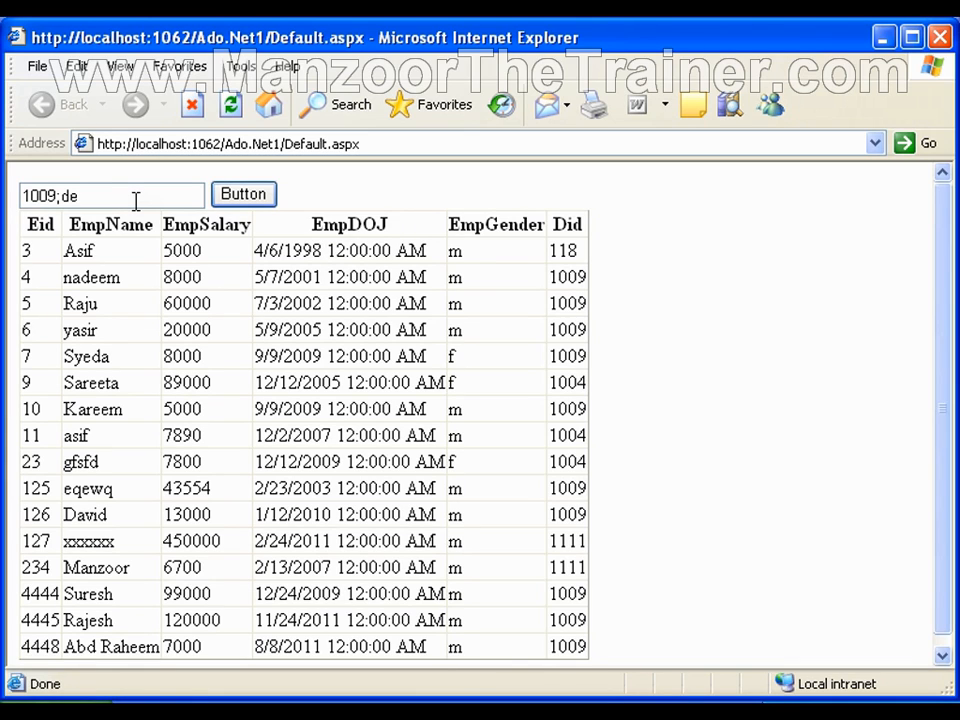
text(let)
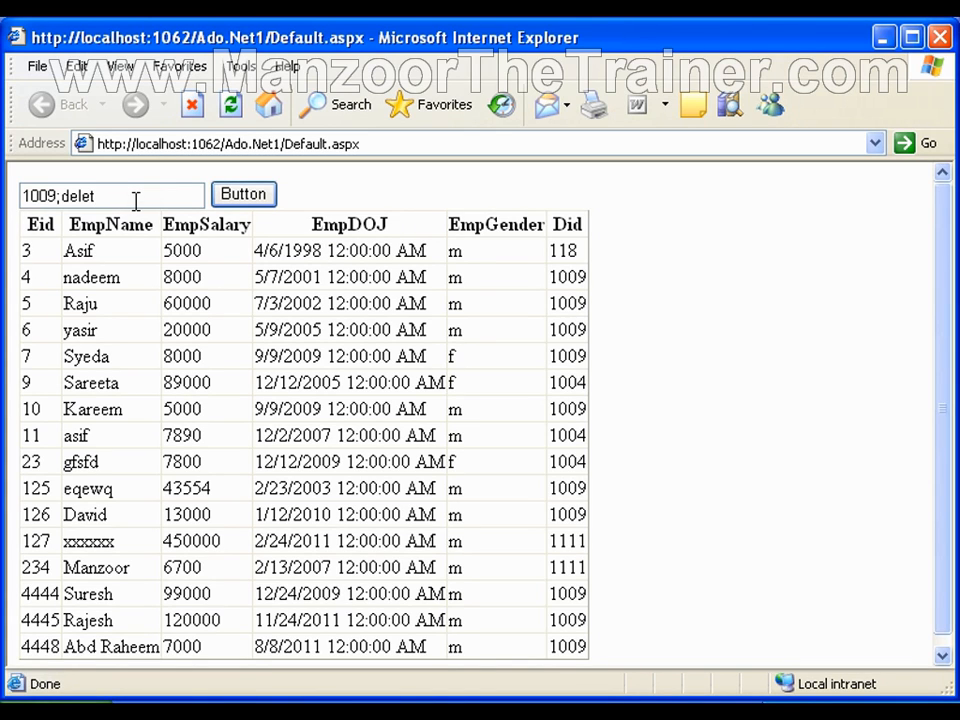
text(e from tbl_Security)
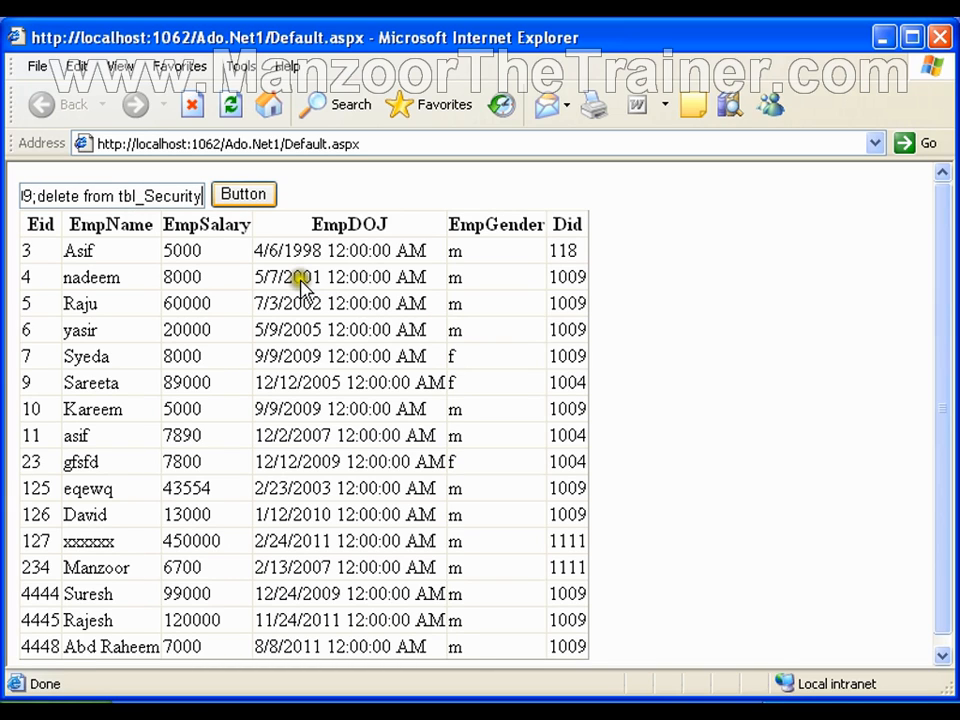
click(244, 194)
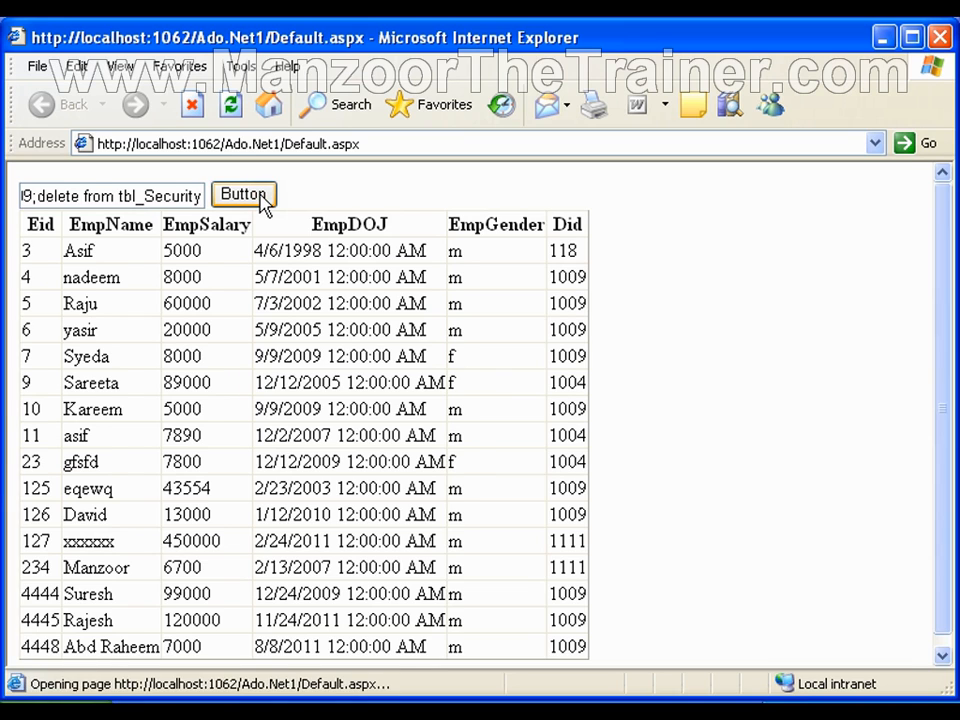
Step: Check tbl_Security in Visual Studio, rerun its query, and return to the employee page
click(244, 192)
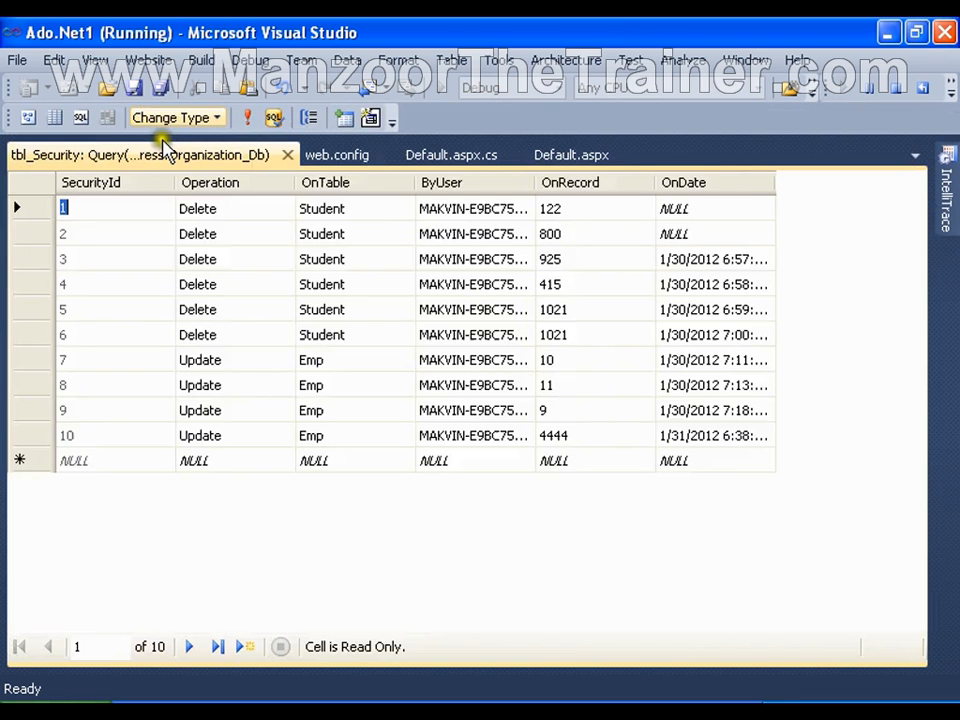
click(246, 118)
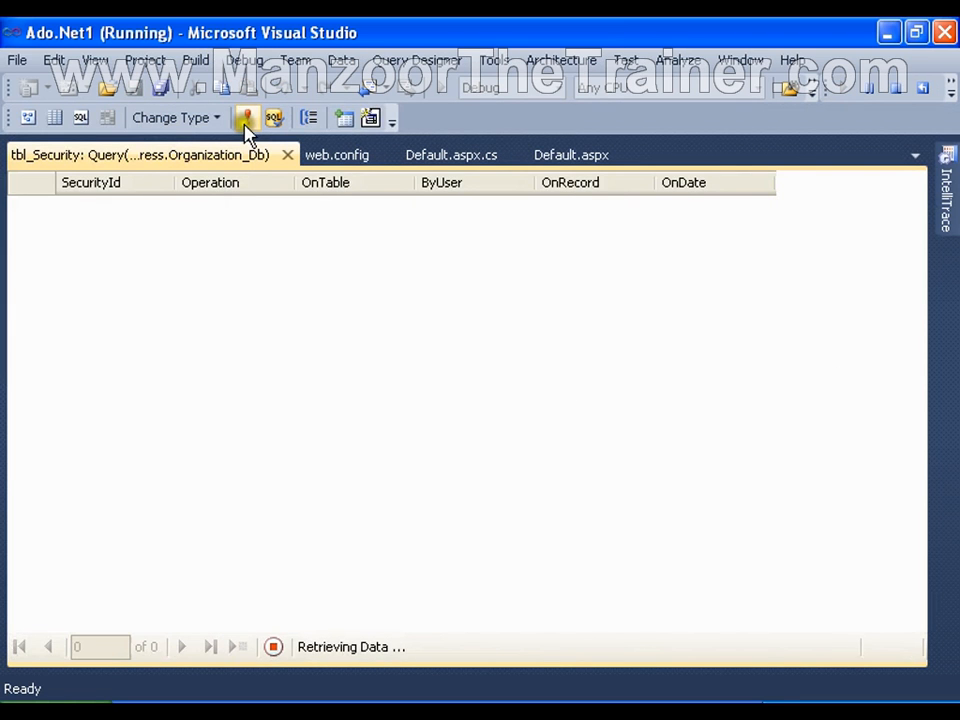
click(246, 118)
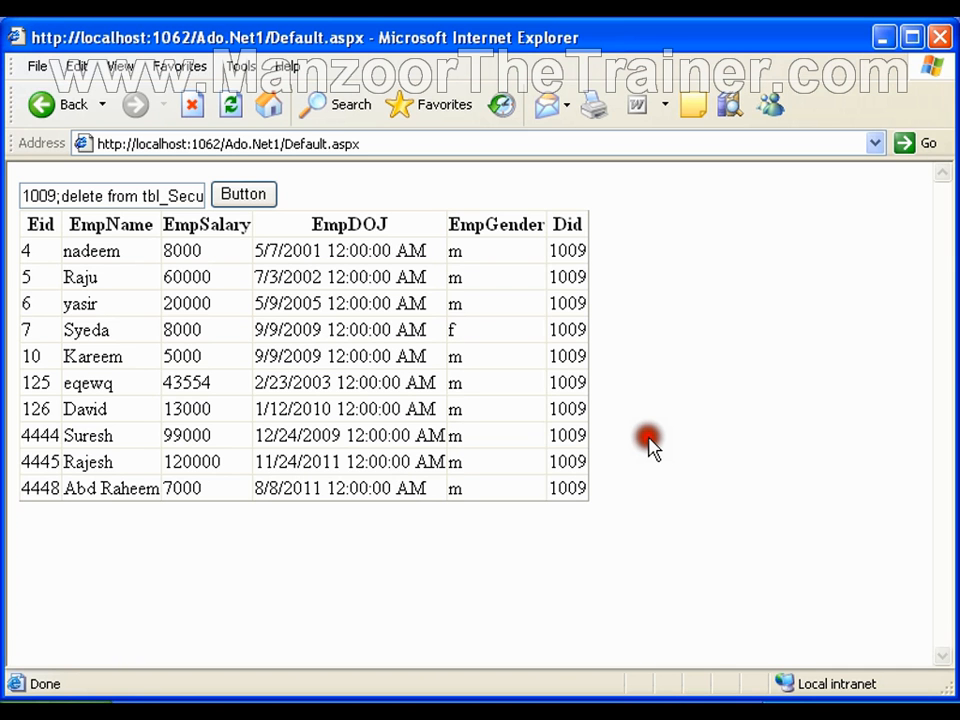
mouse_move(436, 432)
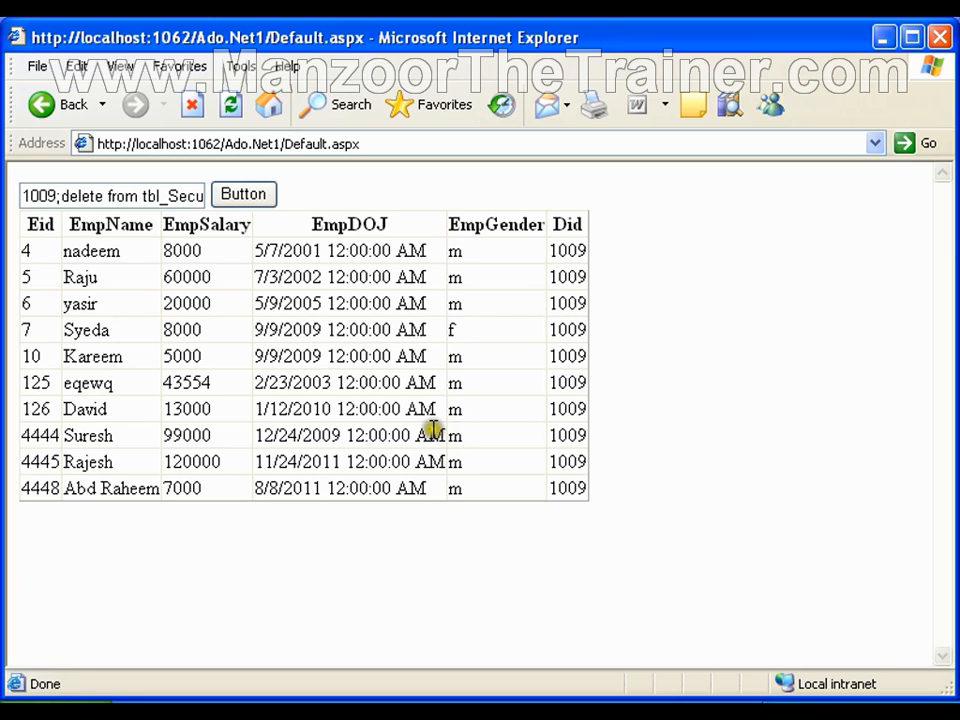
Step: Replace the filter text with '1009;update tbl_Emp set EmpSalary=100000 where Eid=4'
triple_click(112, 196)
text(1009;update t)
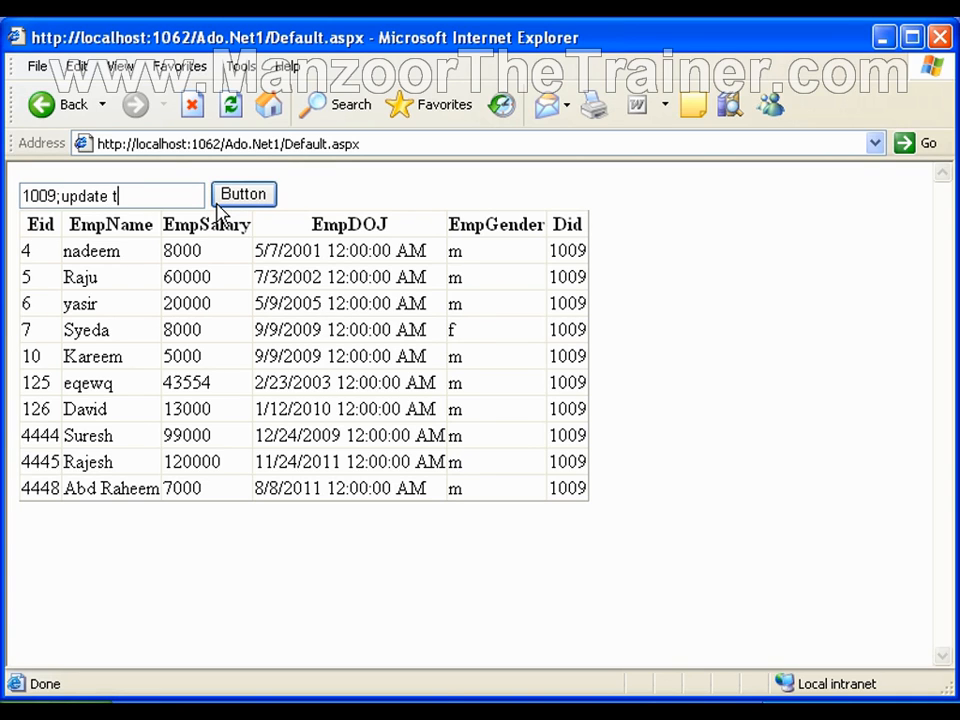
text(bl_)
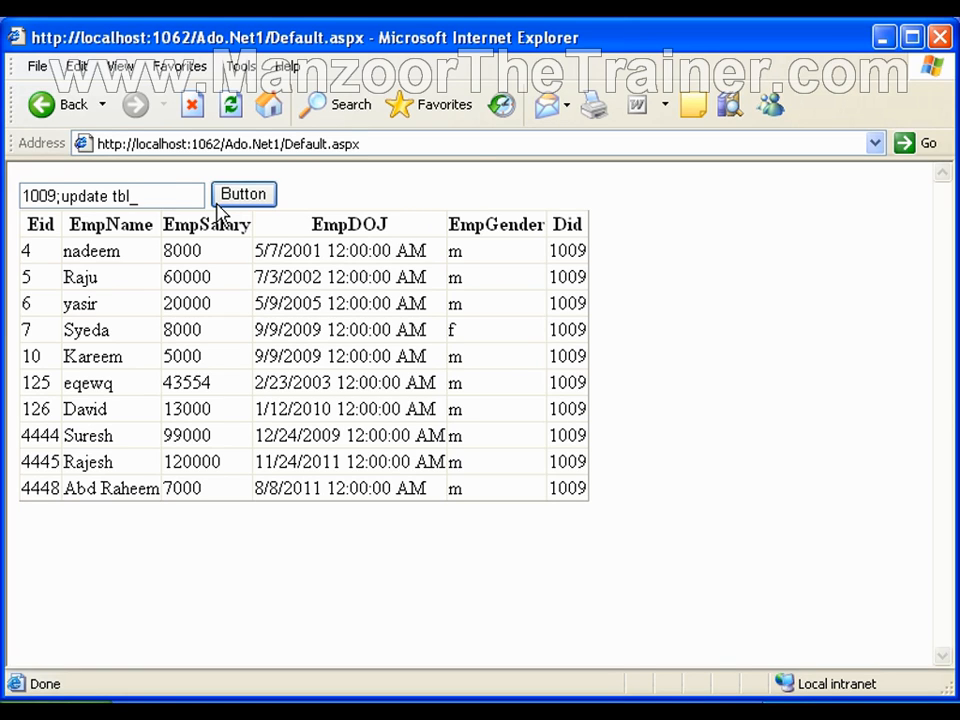
text(Emp)
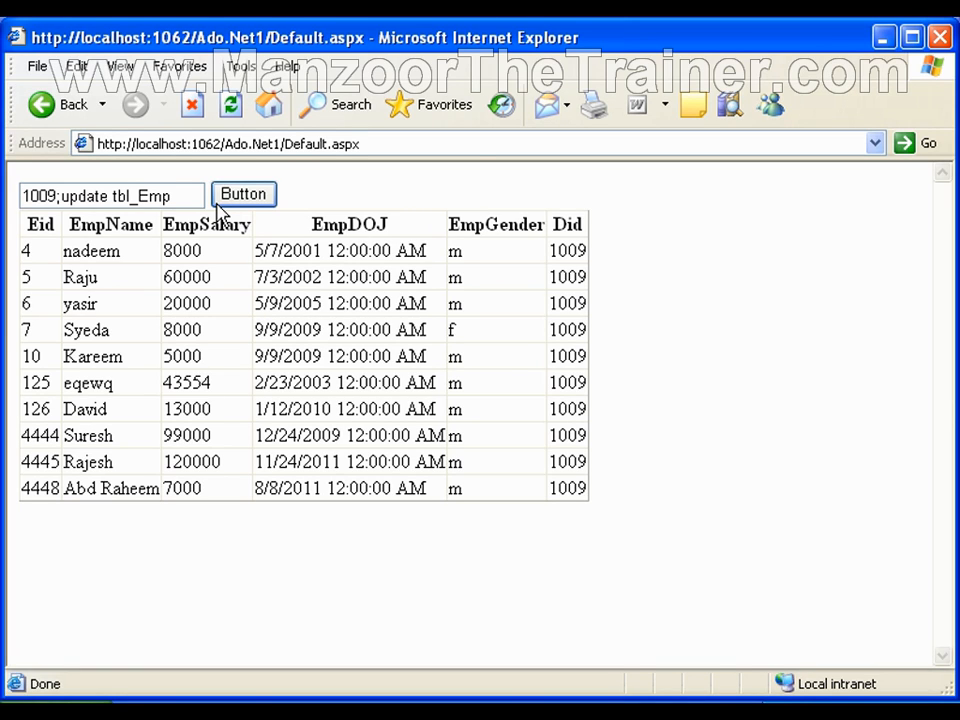
text(set)
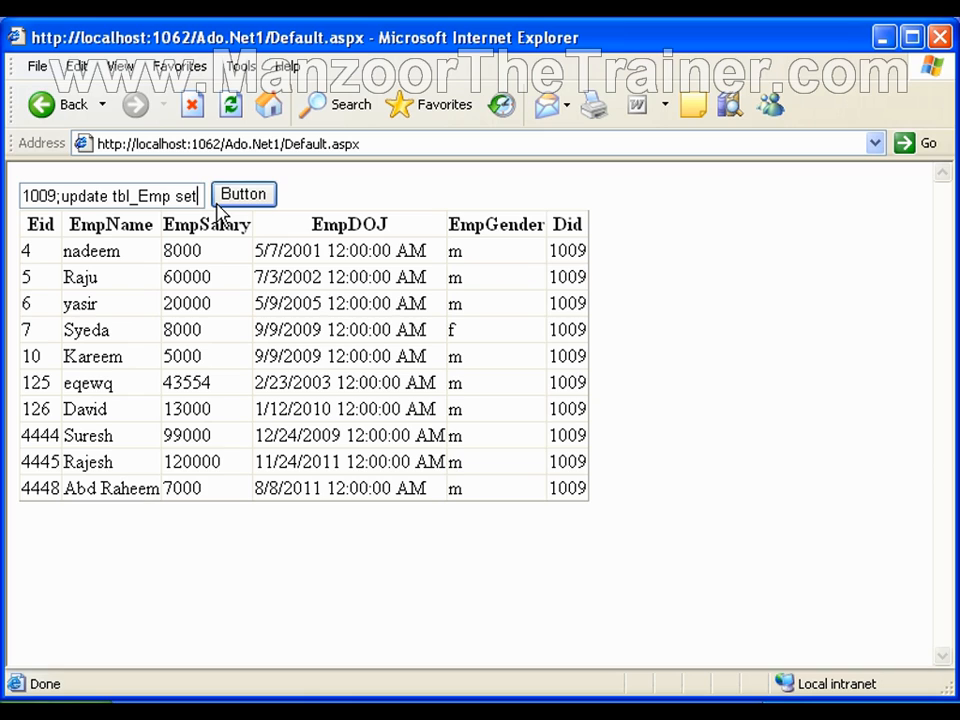
text(Empl)
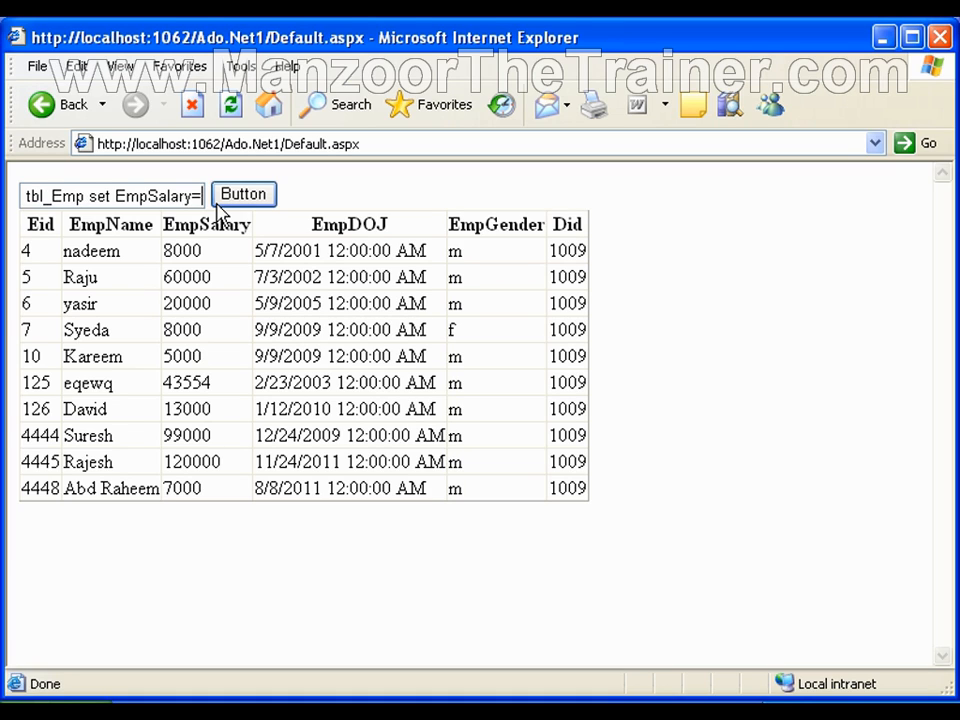
text(100000)
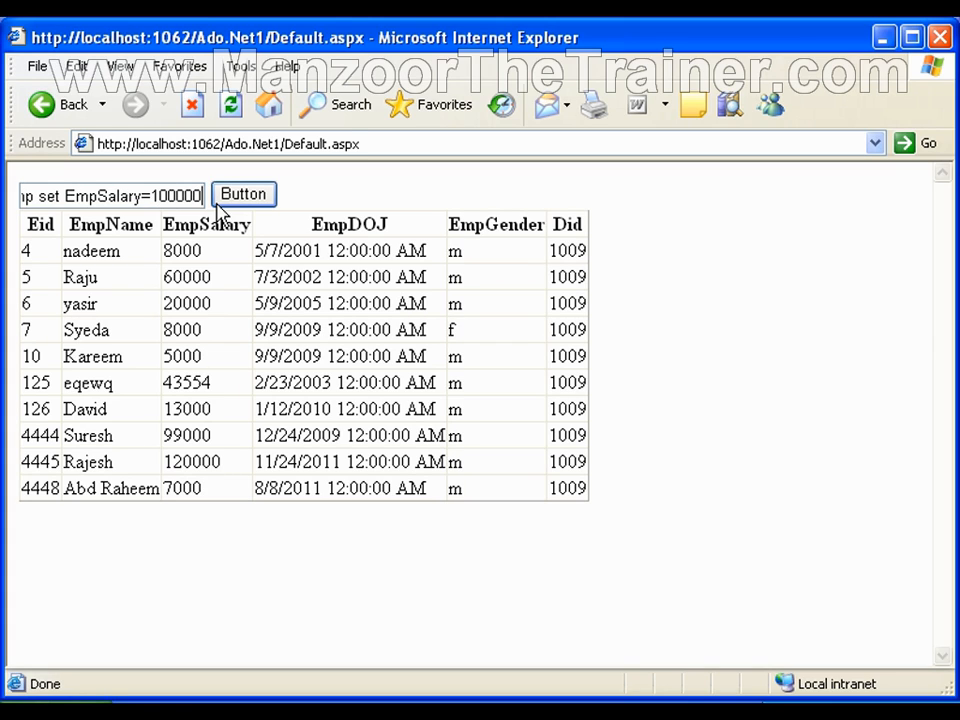
text(where Eid=)
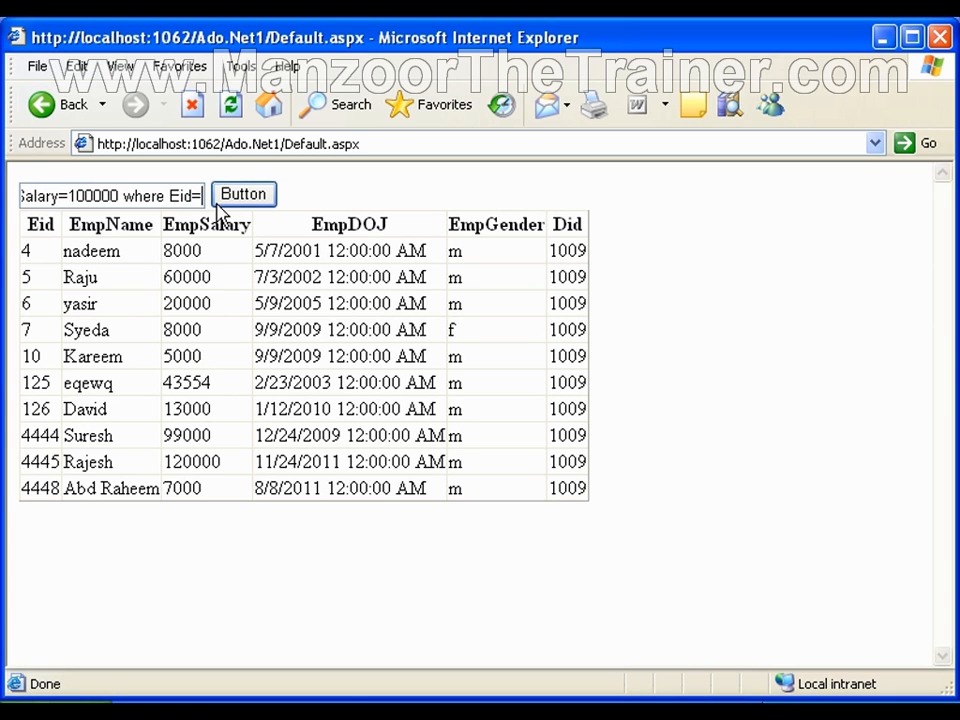
text(4)
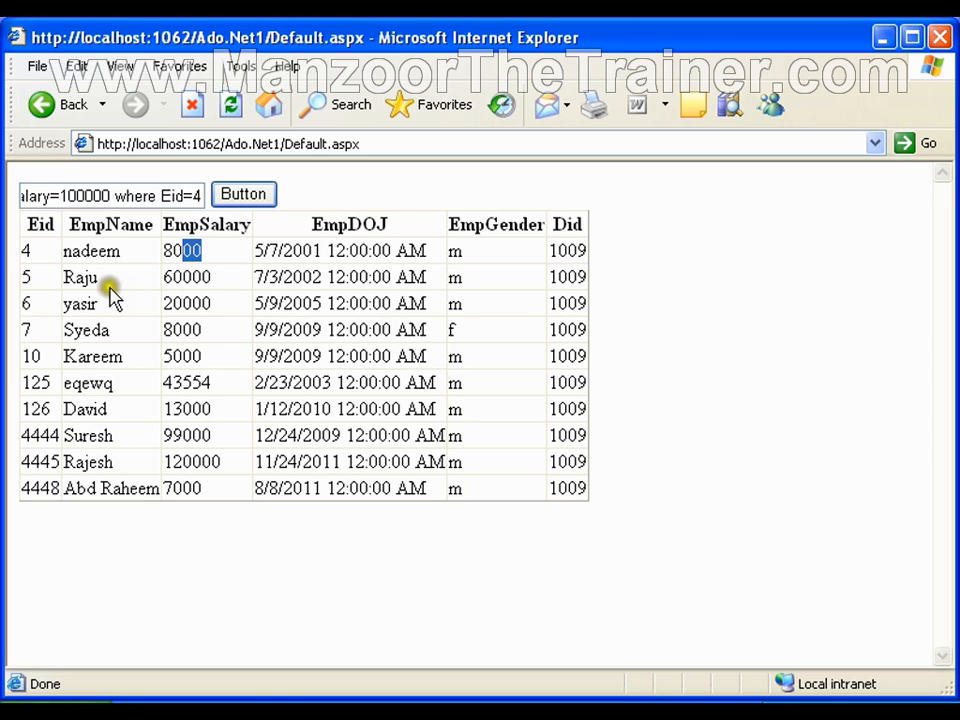
Step: Submit the injected update and refresh the employee list to see the result
click(244, 194)
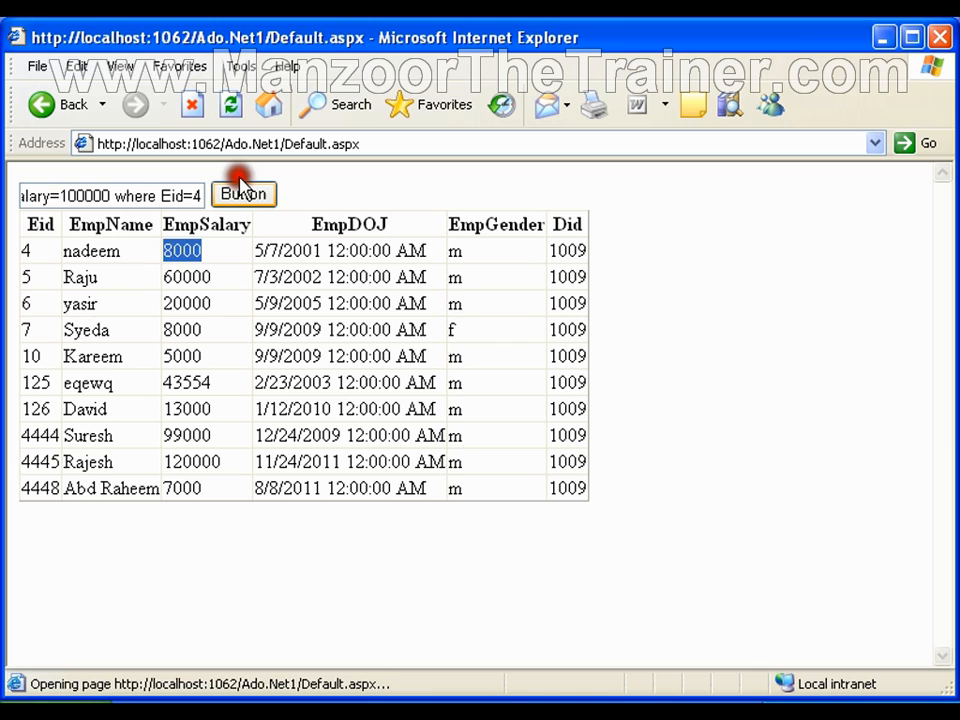
click(244, 194)
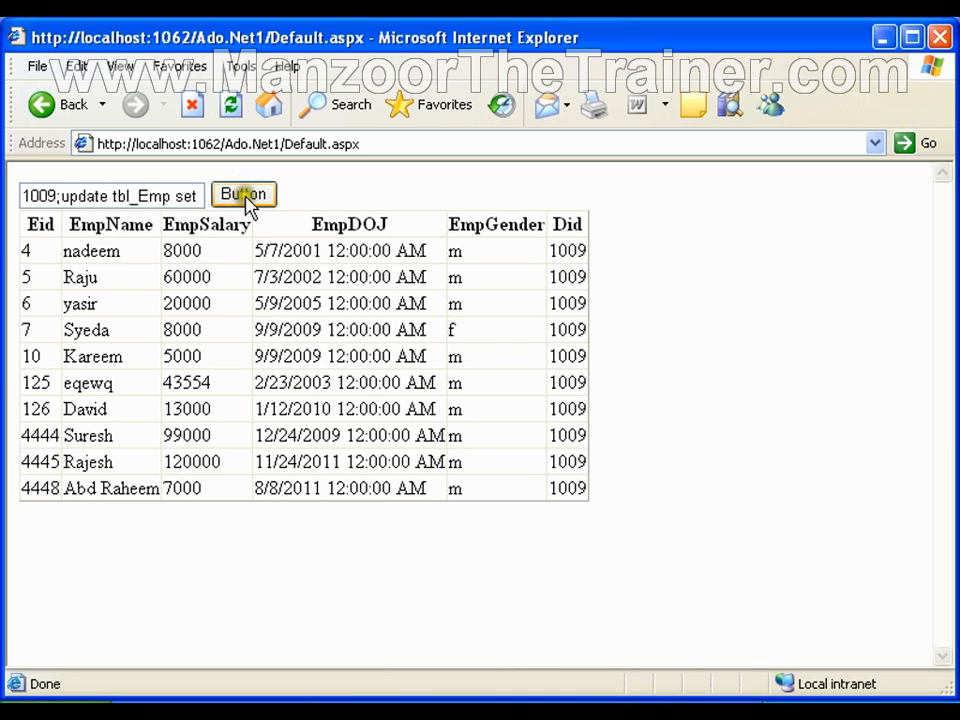
click(244, 194)
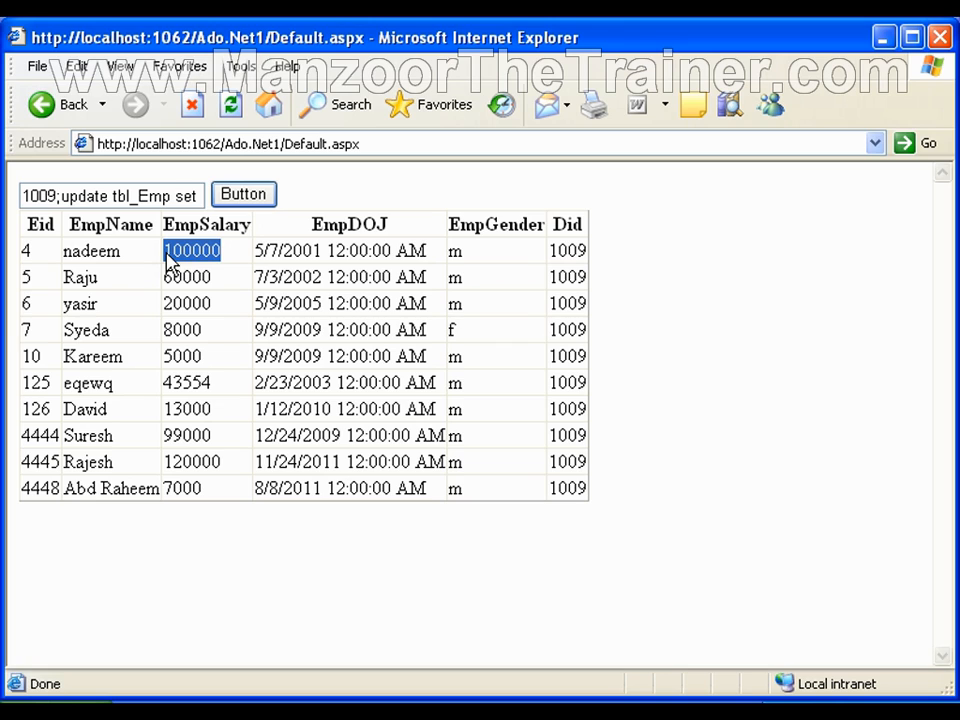
Step: Point out nadeem's new salary of 100000, then finish the browser test and return to the code
double_click(84, 196)
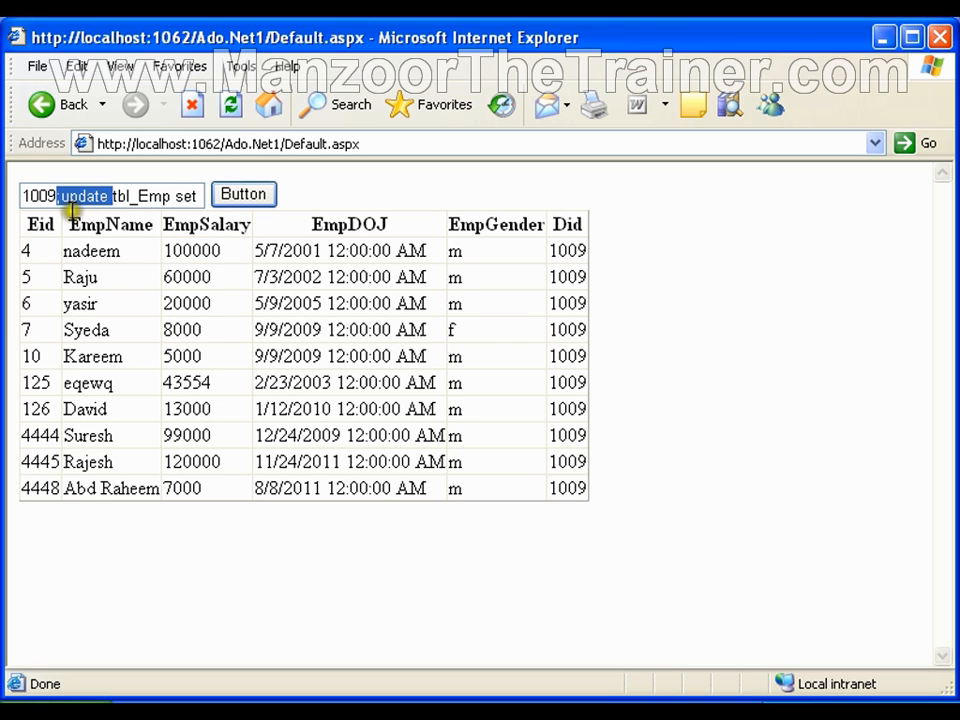
click(244, 194)
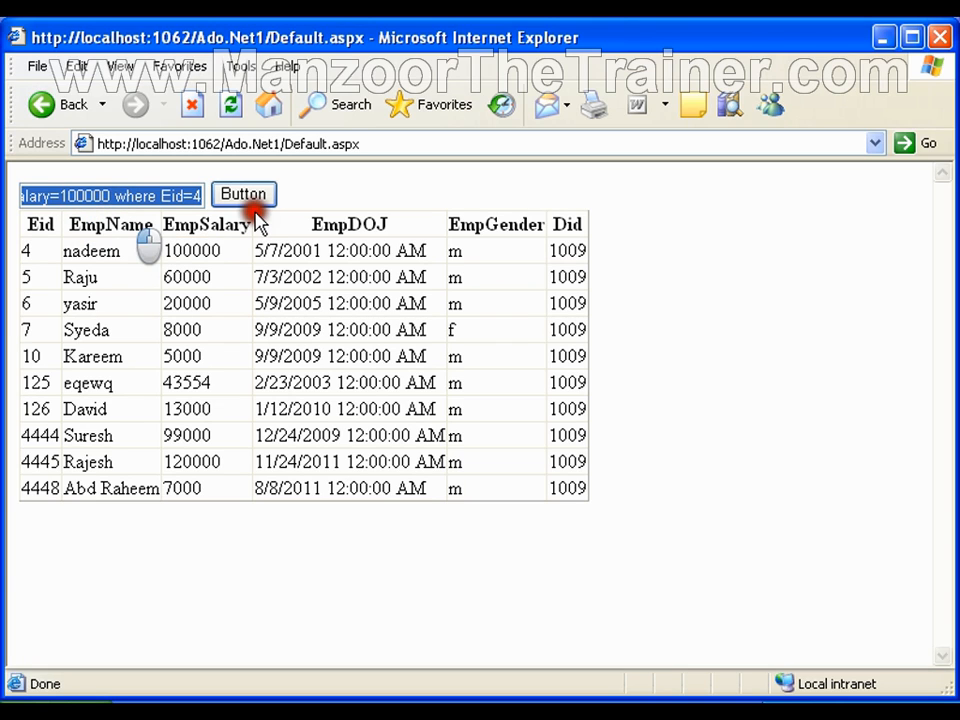
mouse_move(258, 218)
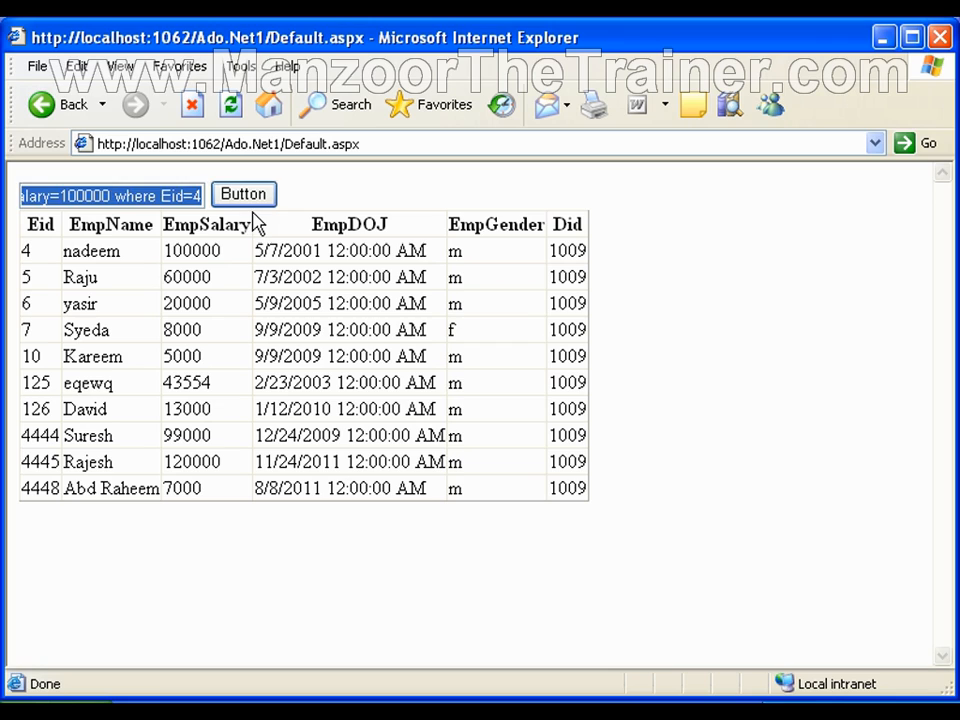
click(244, 194)
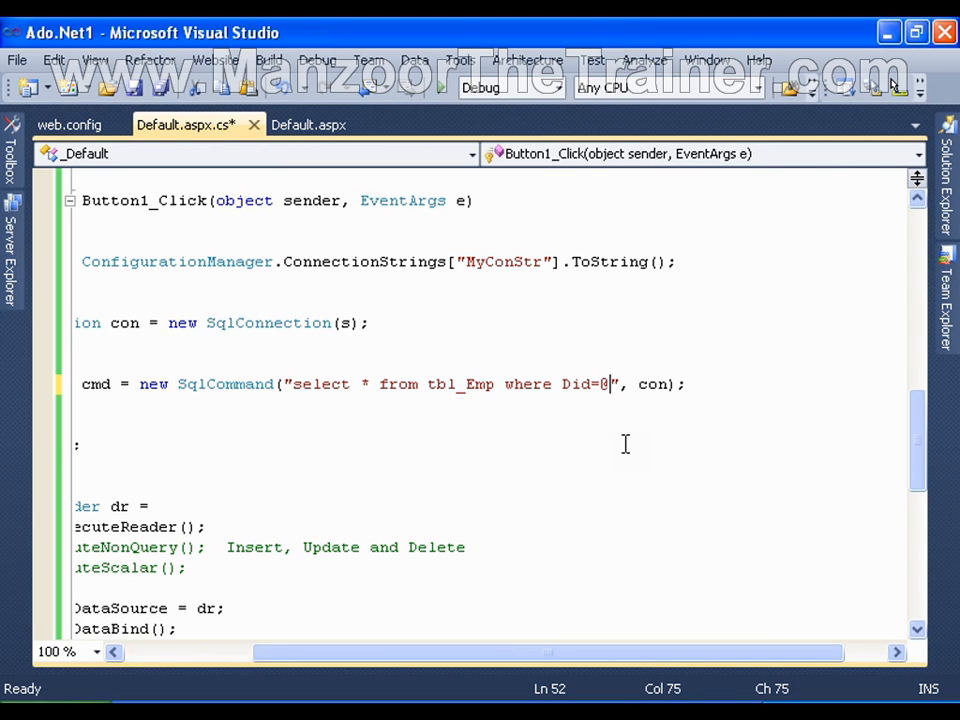
text(Did)
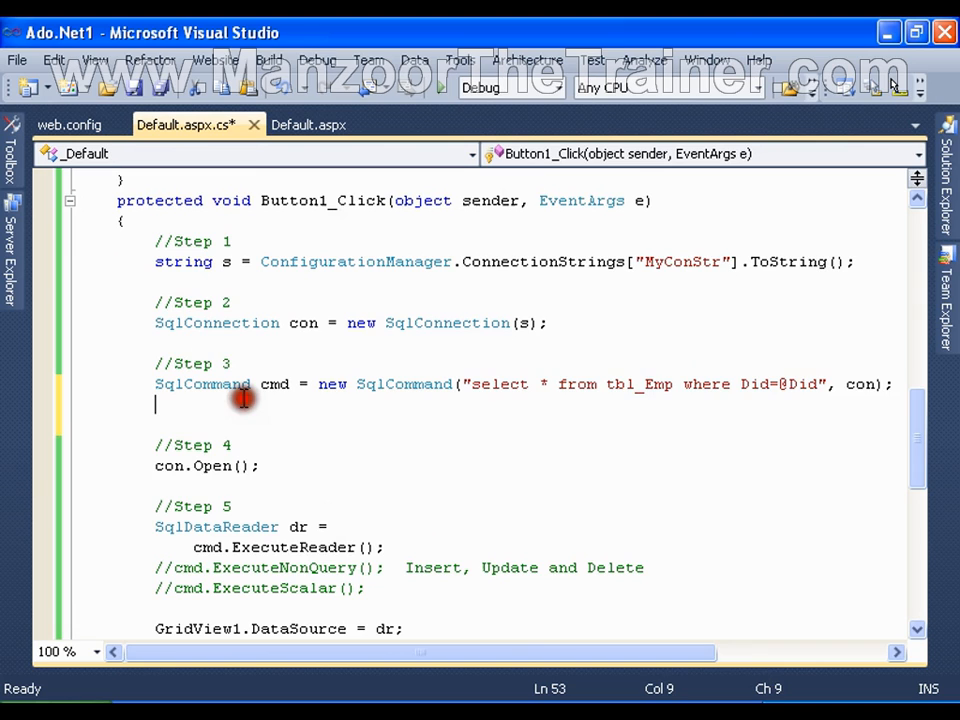
text(cmd)
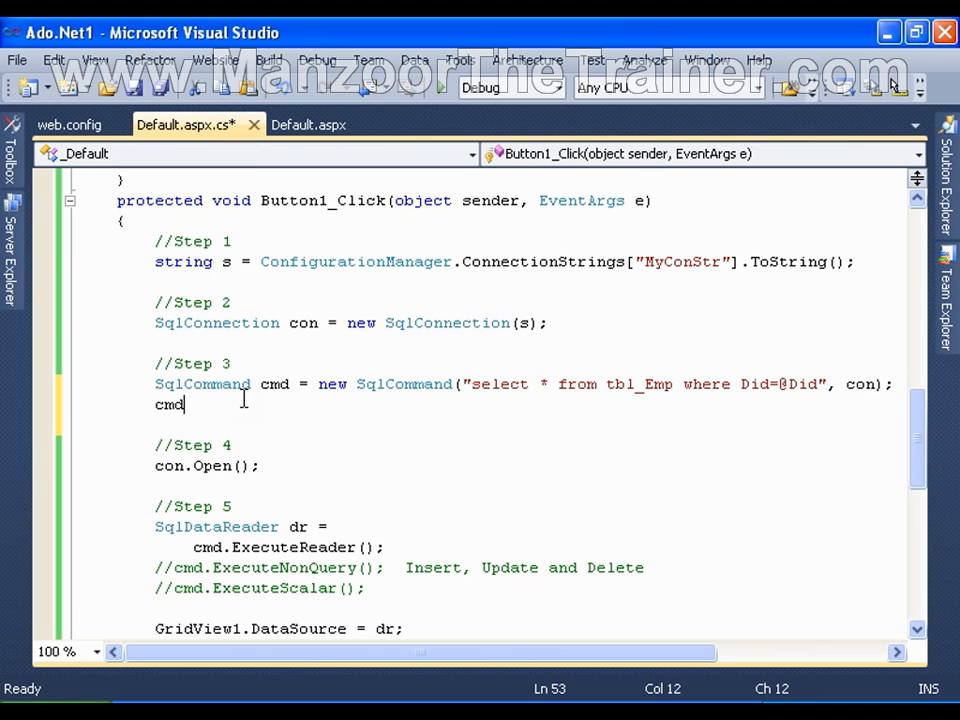
text(.P)
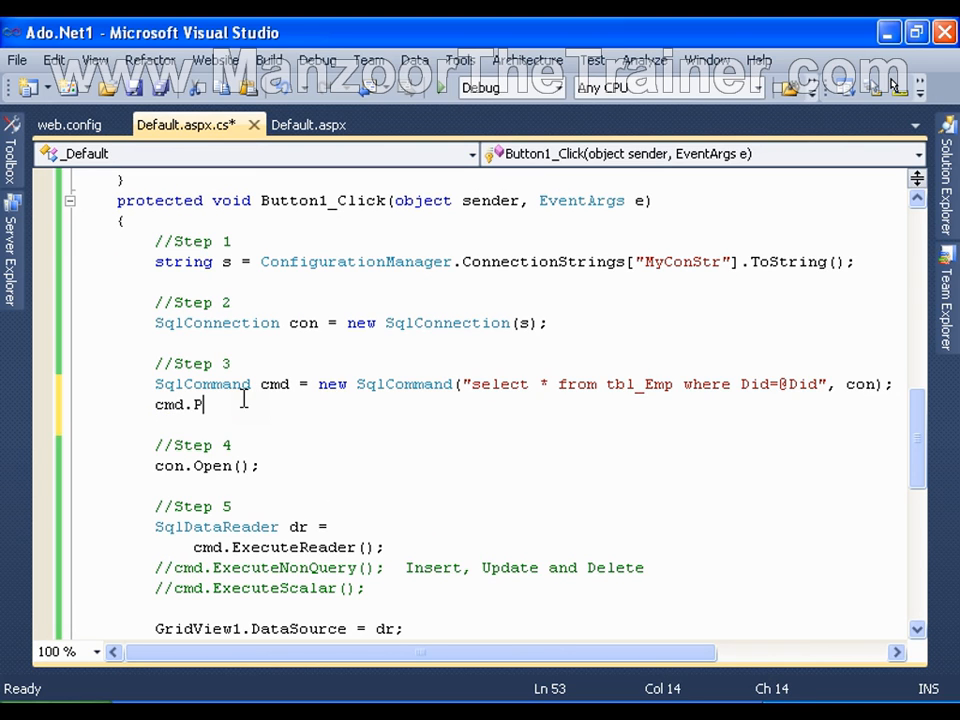
text(arameters.A)
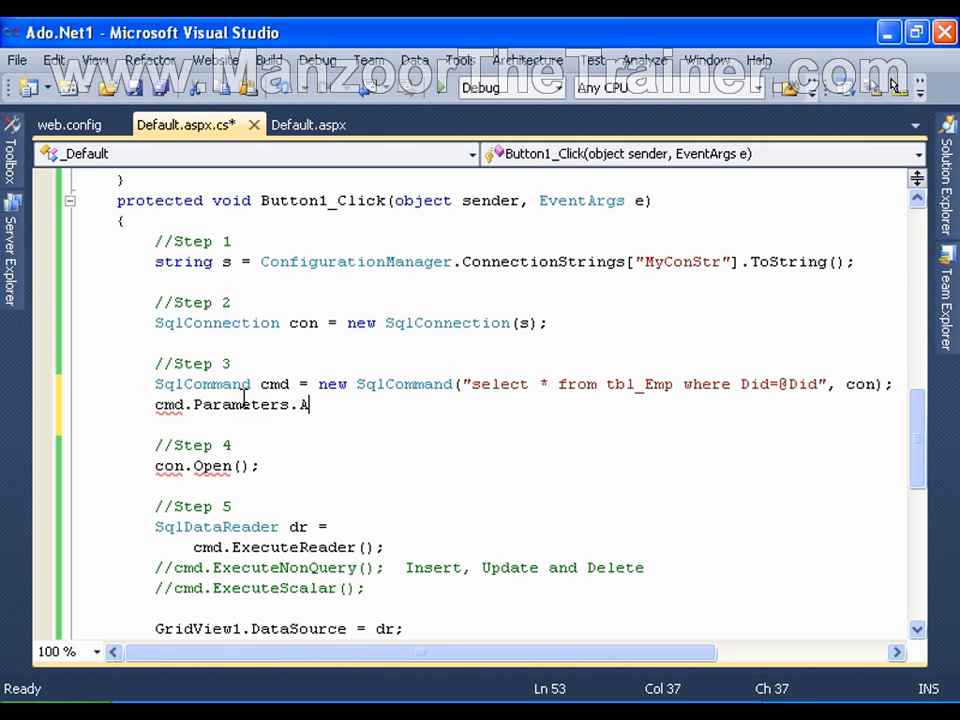
text(ddWithValue(")
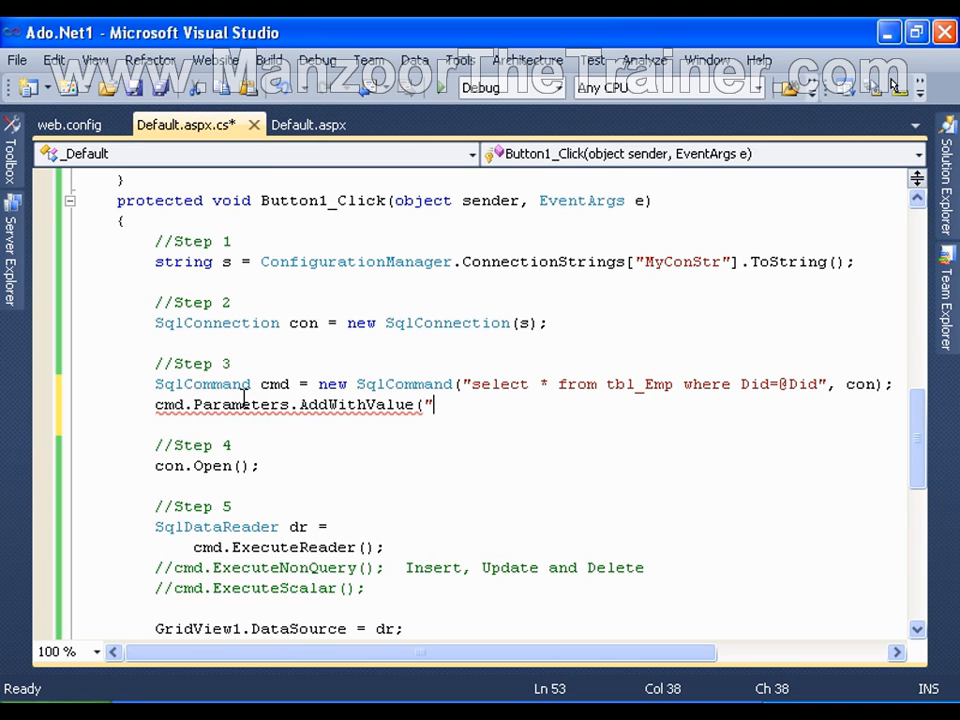
text(@)
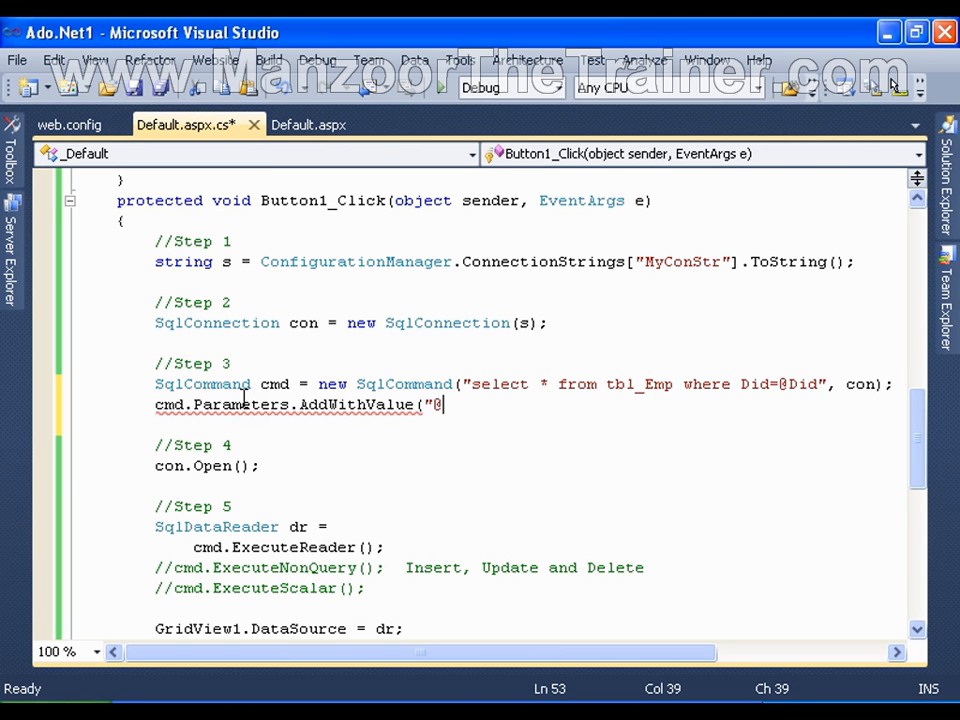
text(Did)
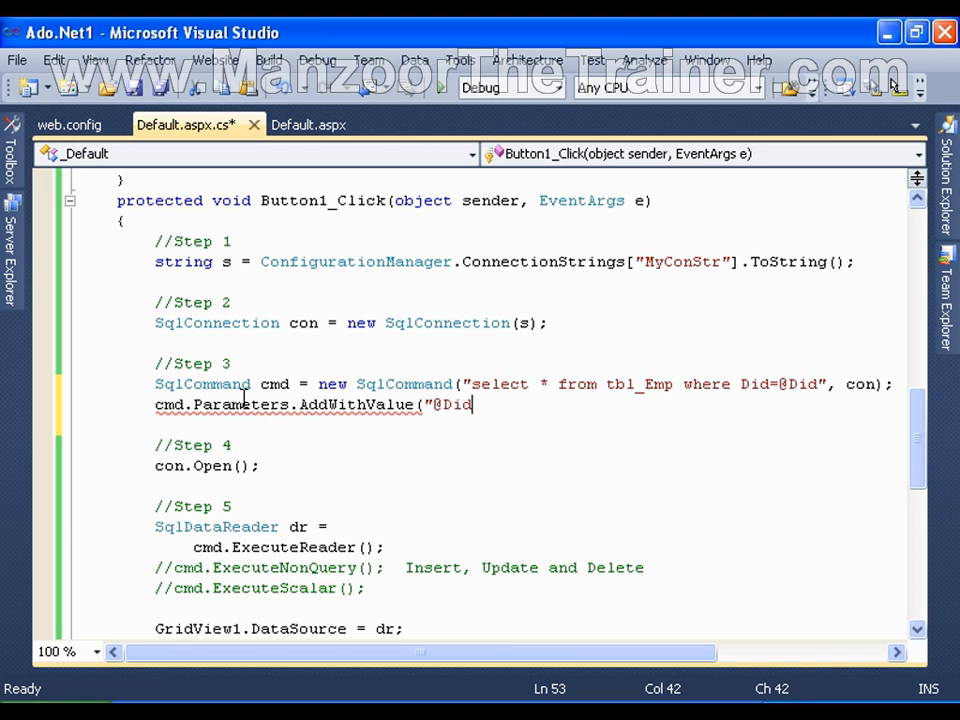
text(",Te)
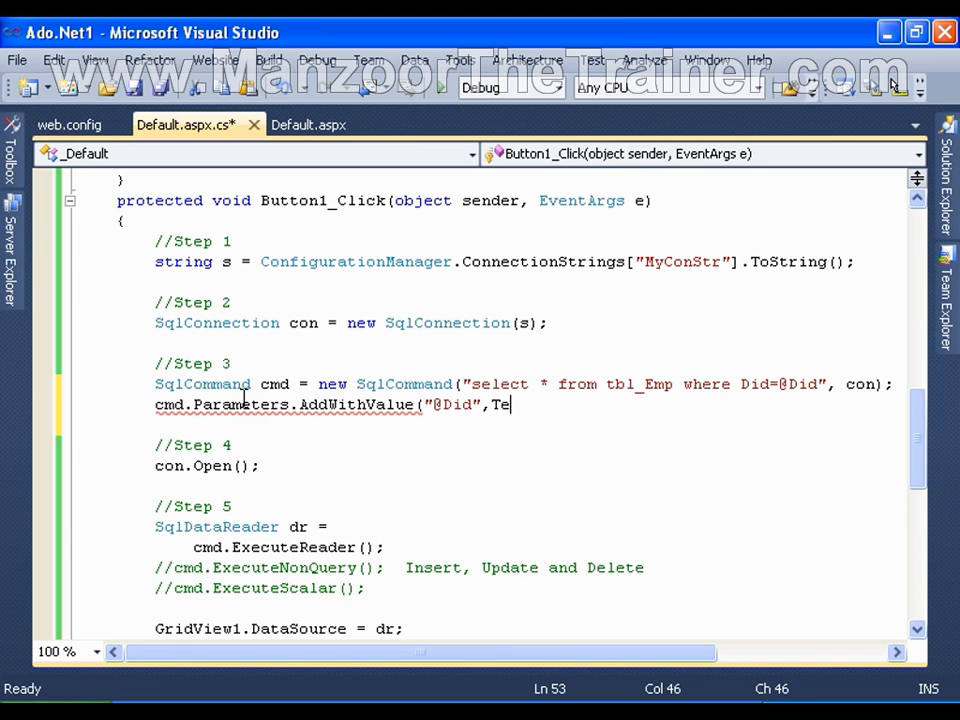
text(xtBox1.T)
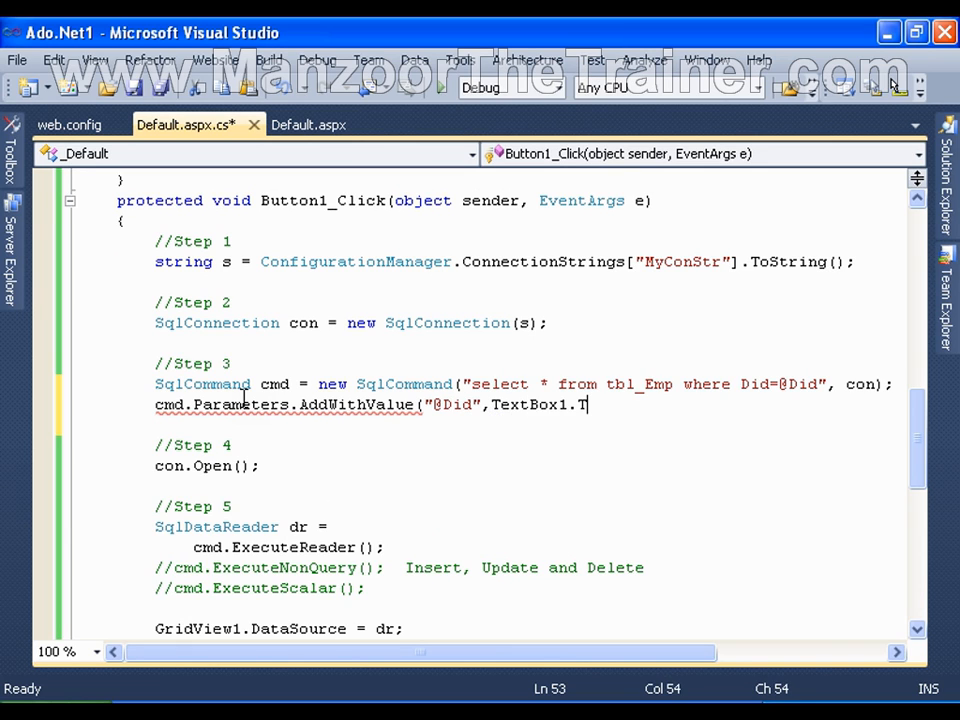
text(ext))
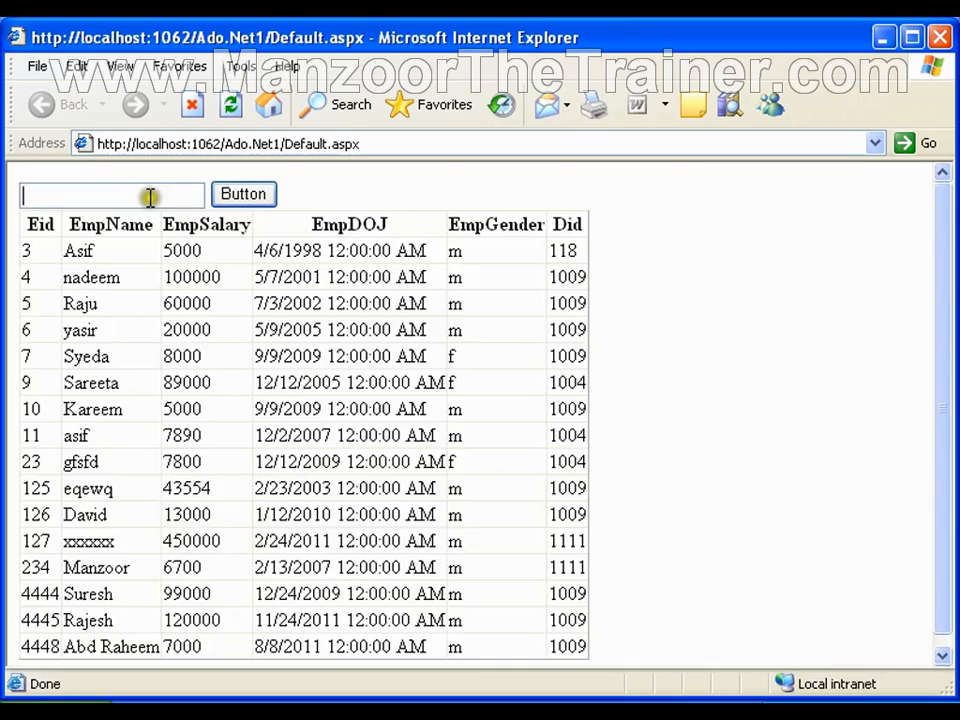
Step: Filter the employees to department 1009 using the parameterized query
text(1009)
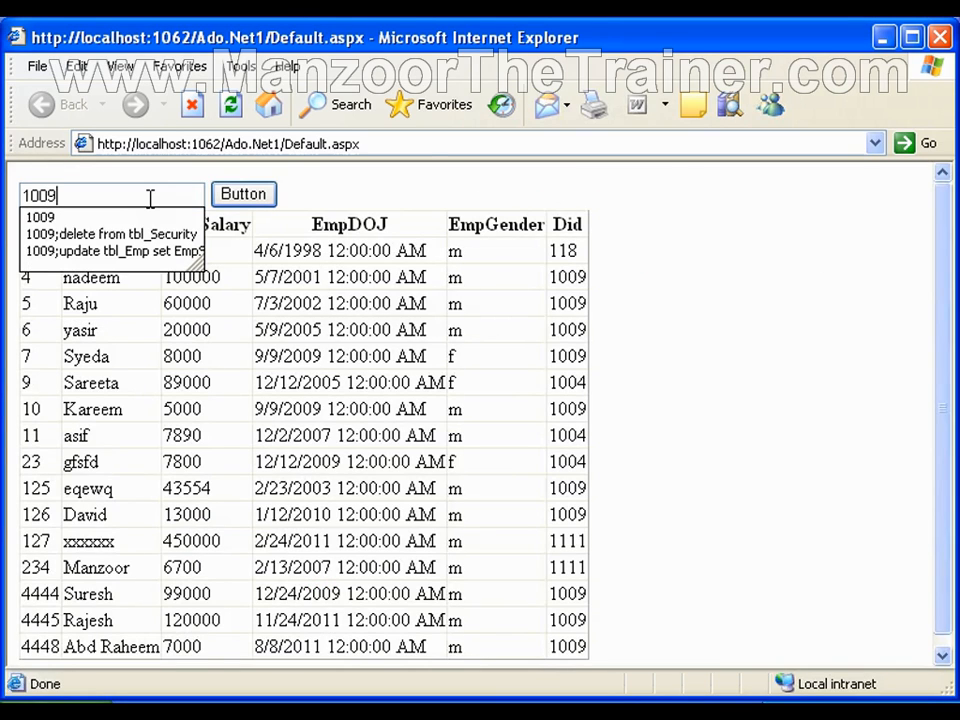
click(244, 194)
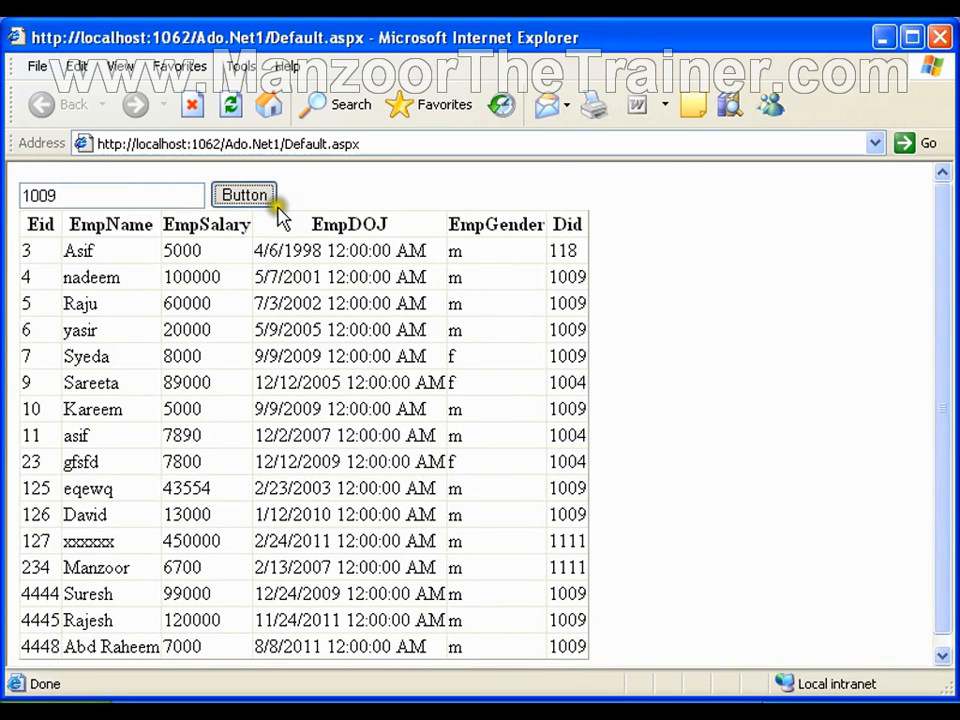
click(244, 194)
text(;)
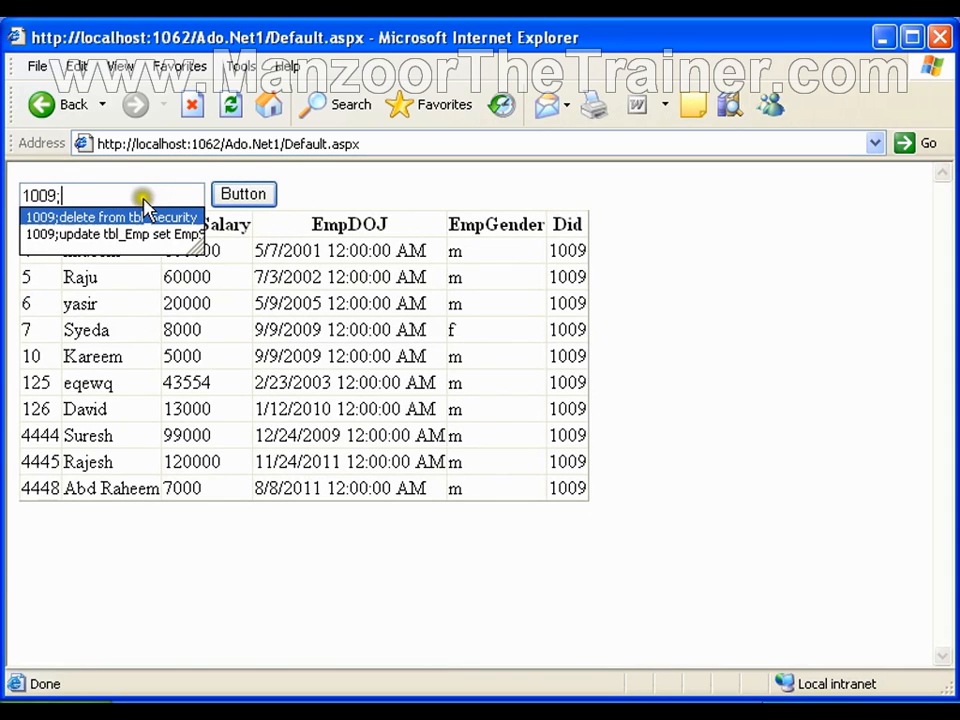
Step: Submit the stored '1009;delete from tbl_Security' entry to test injection against the parameterized query
click(110, 216)
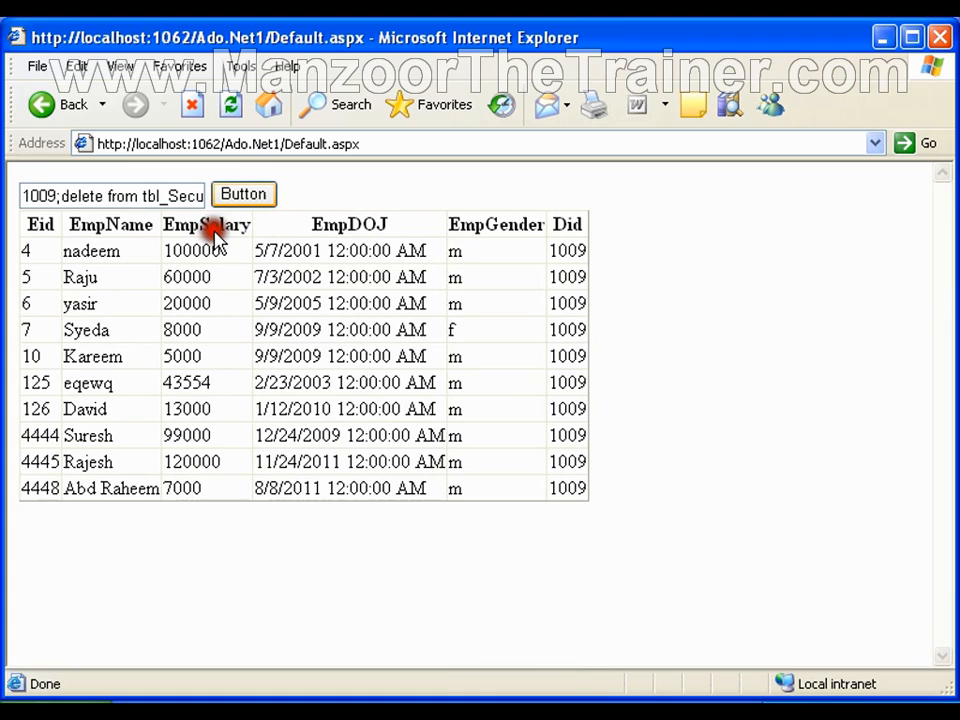
mouse_move(270, 212)
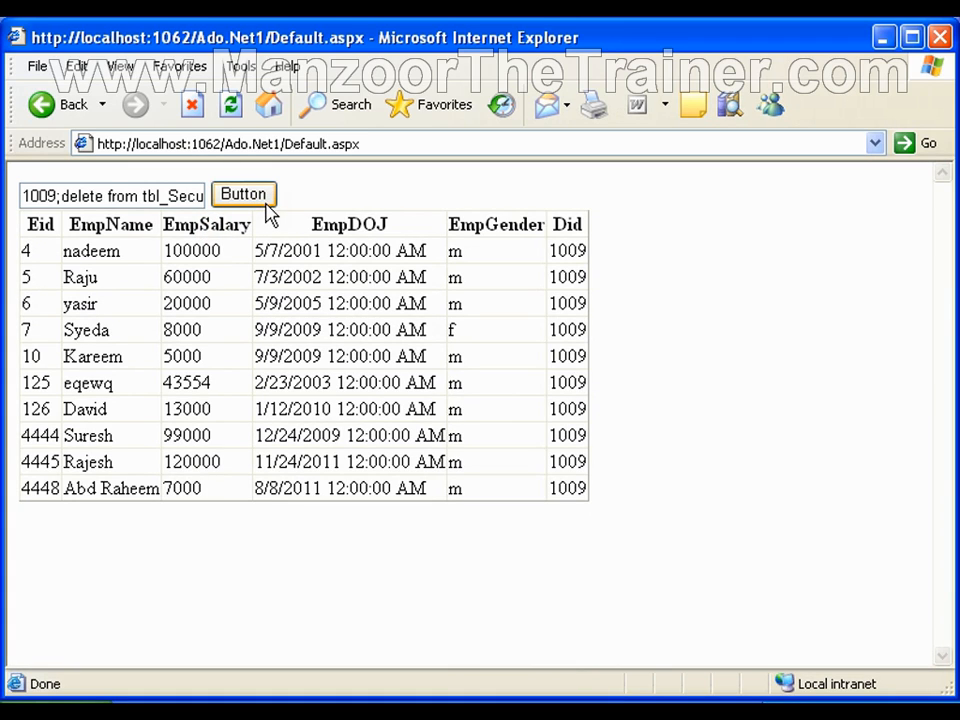
click(244, 194)
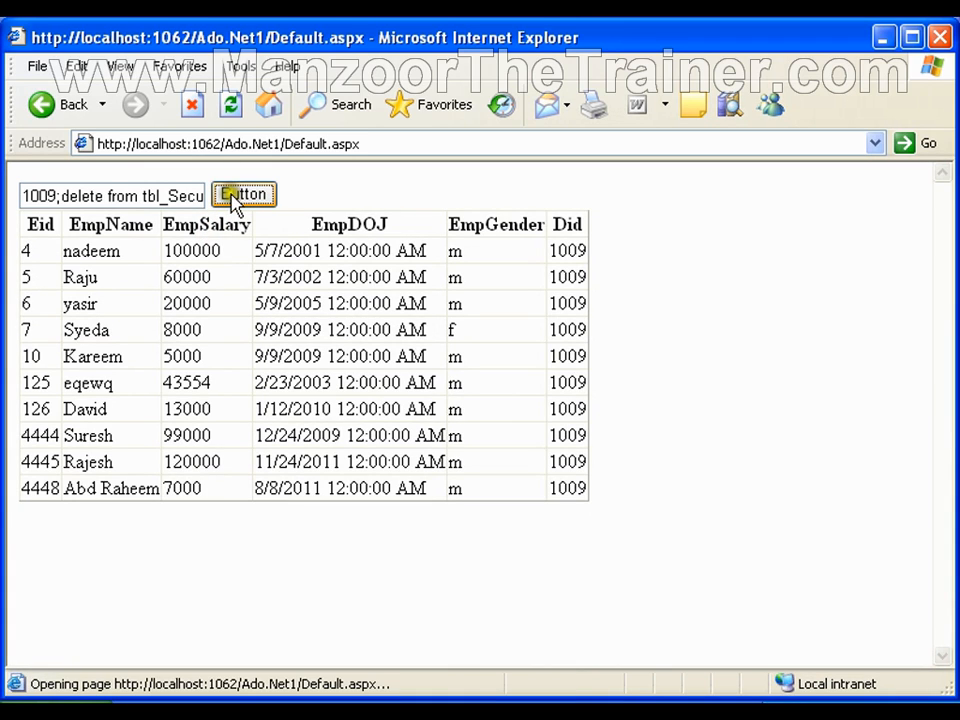
click(244, 194)
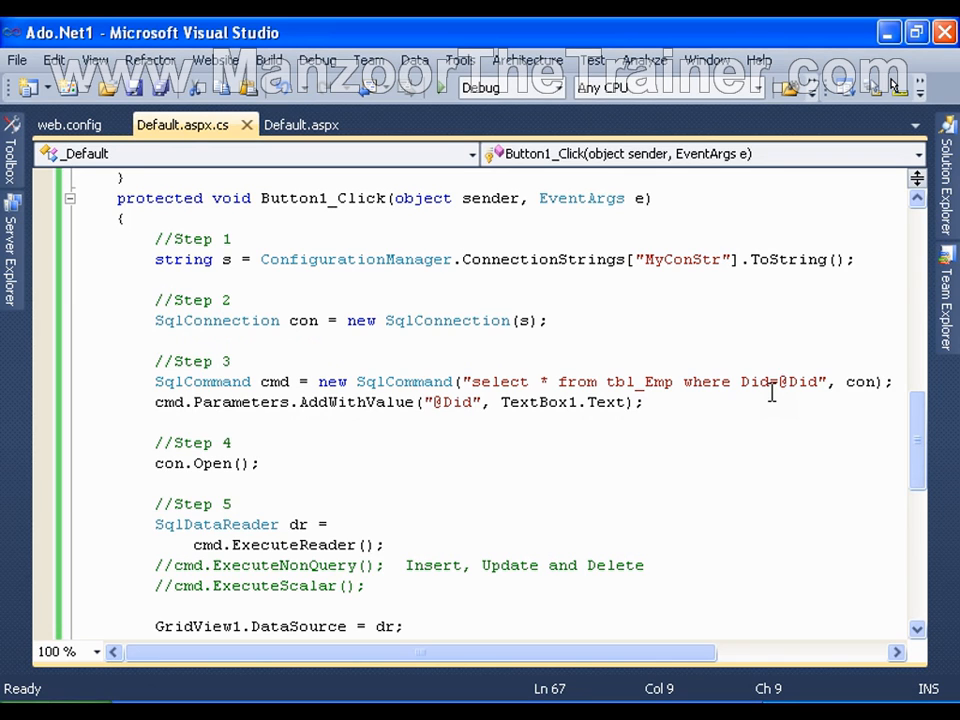
double_click(170, 400)
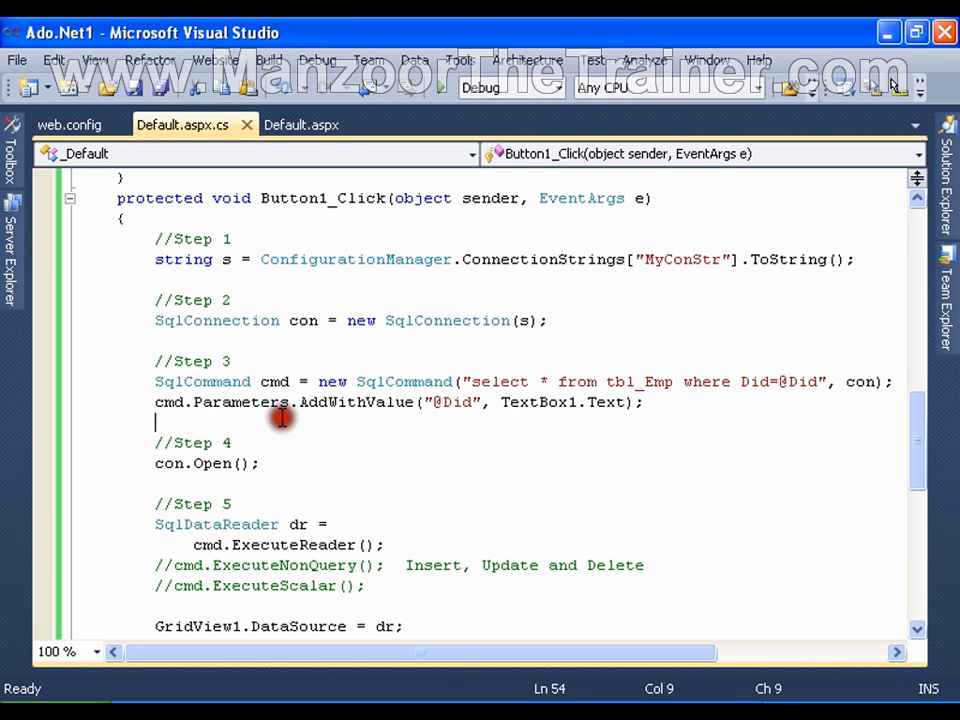
mouse_move(764, 388)
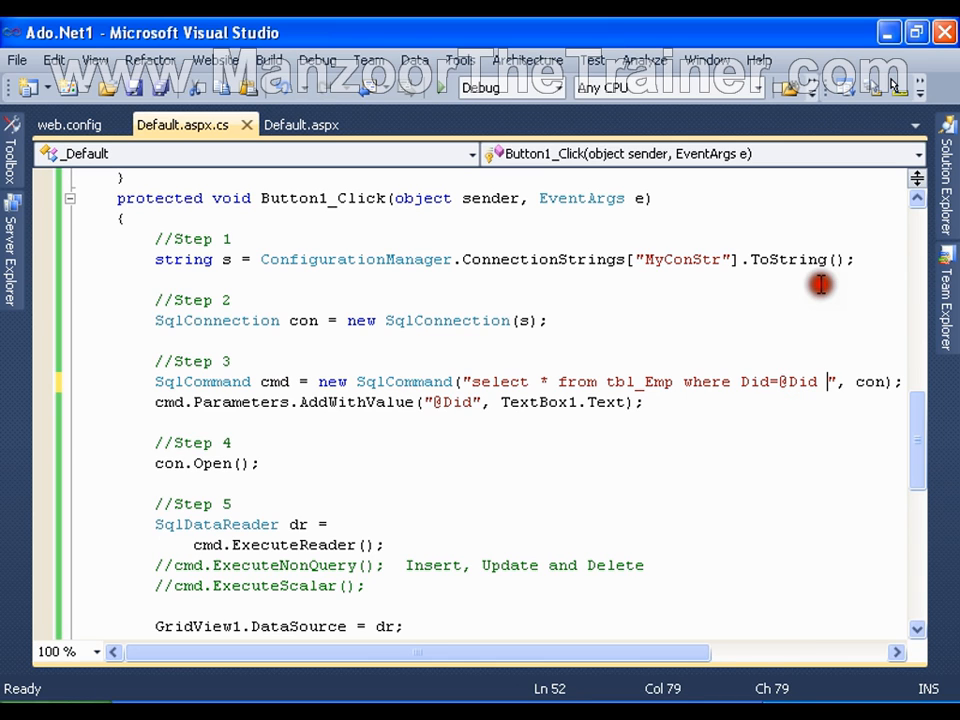
text(and)
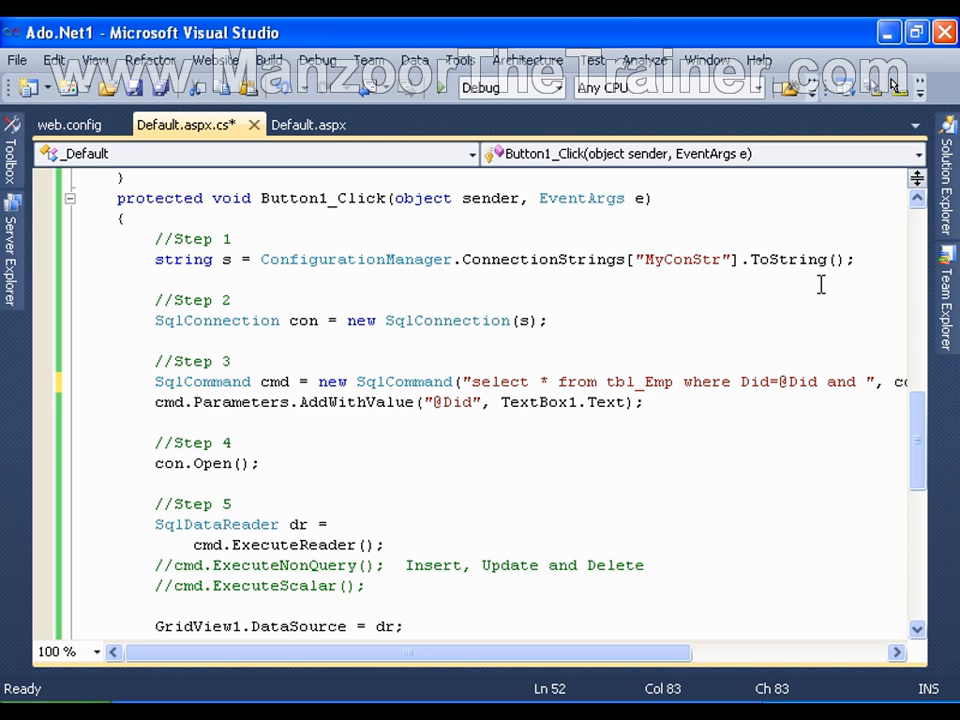
text(EmpSalary)
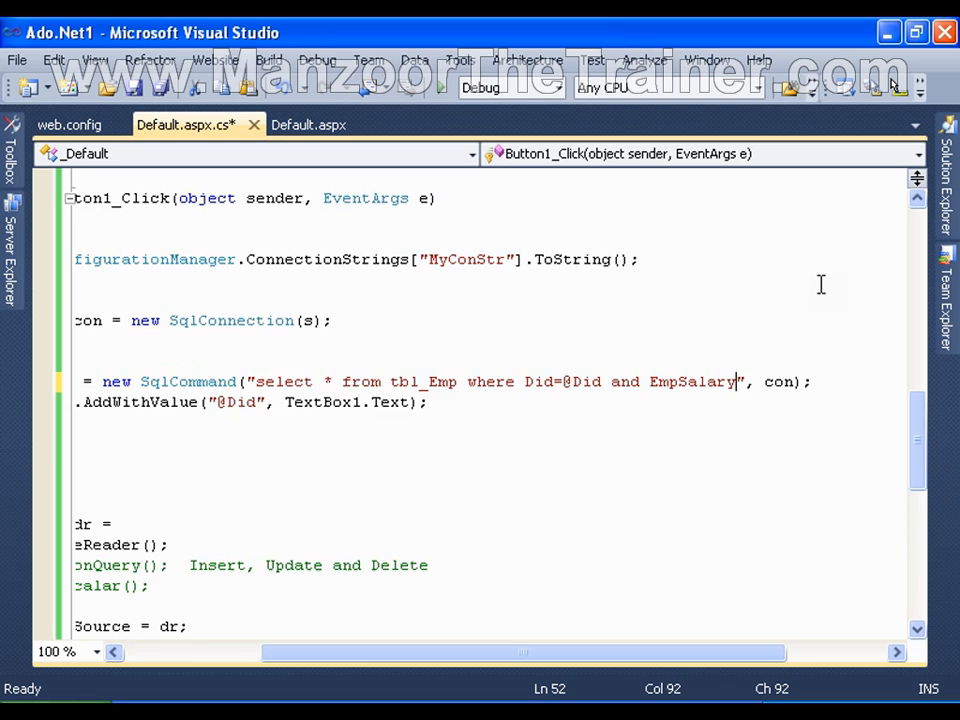
text(>@sa)
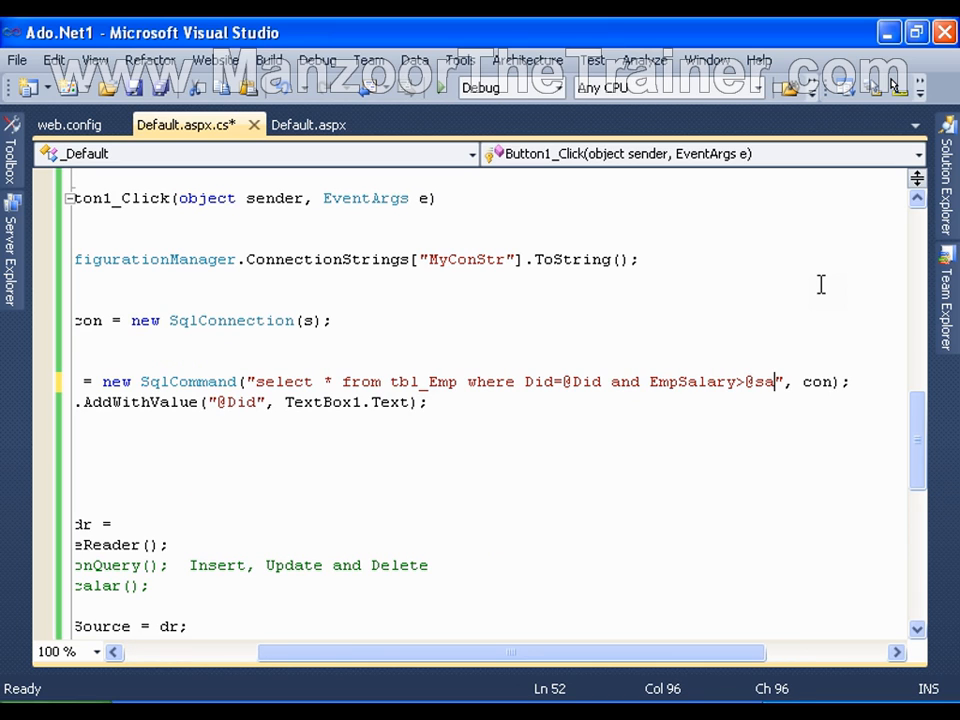
text(l)
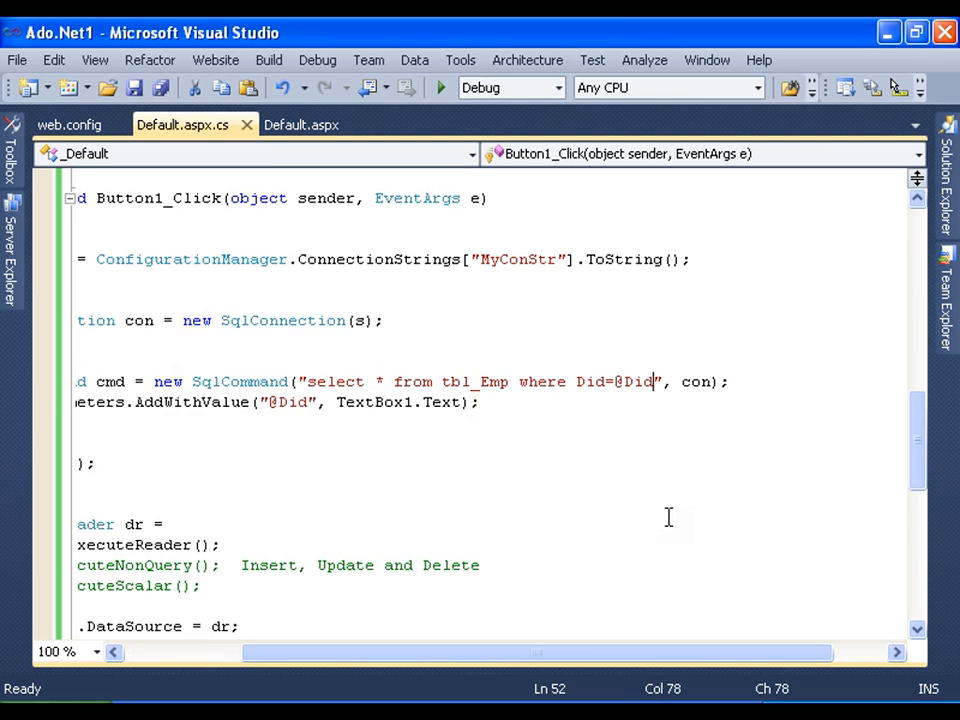
mouse_move(560, 562)
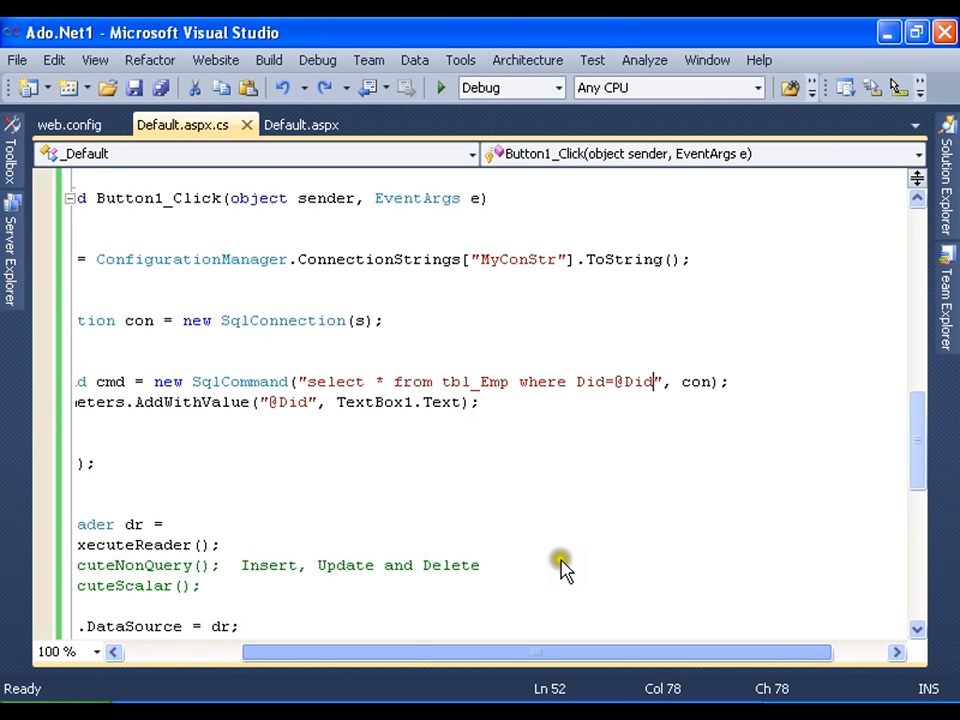